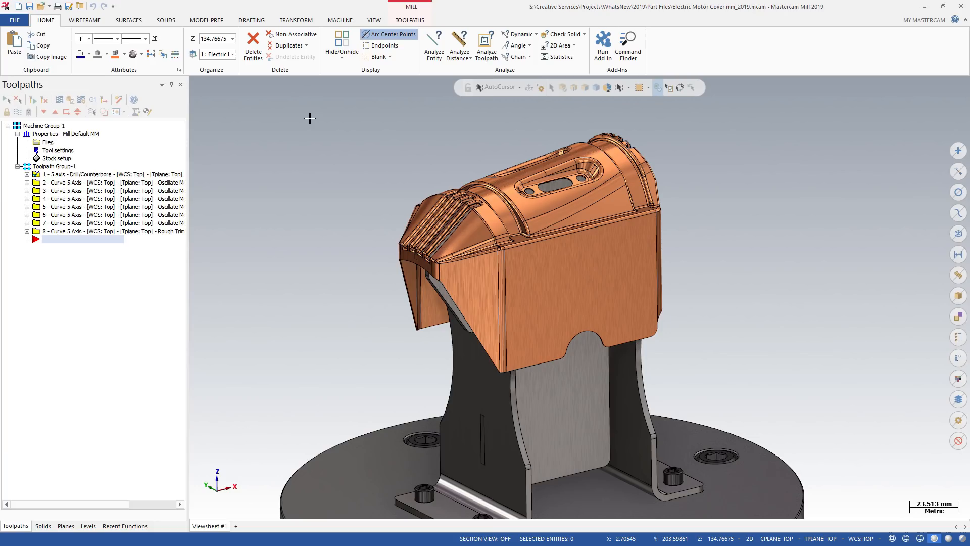
pyautogui.moveTo(370, 217)
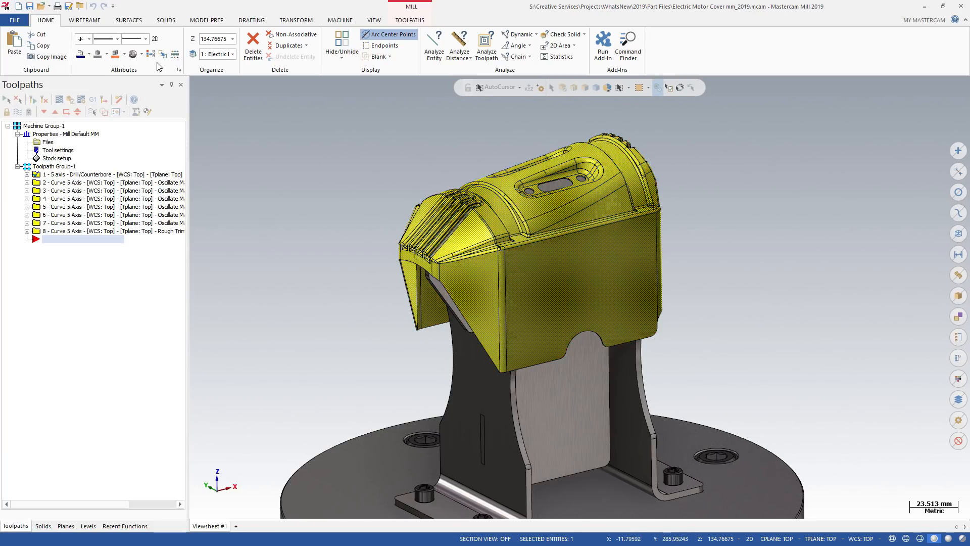
# Step: Apply a translucent orange plastic material to the electric motor cover solid
pyautogui.click(133, 54)
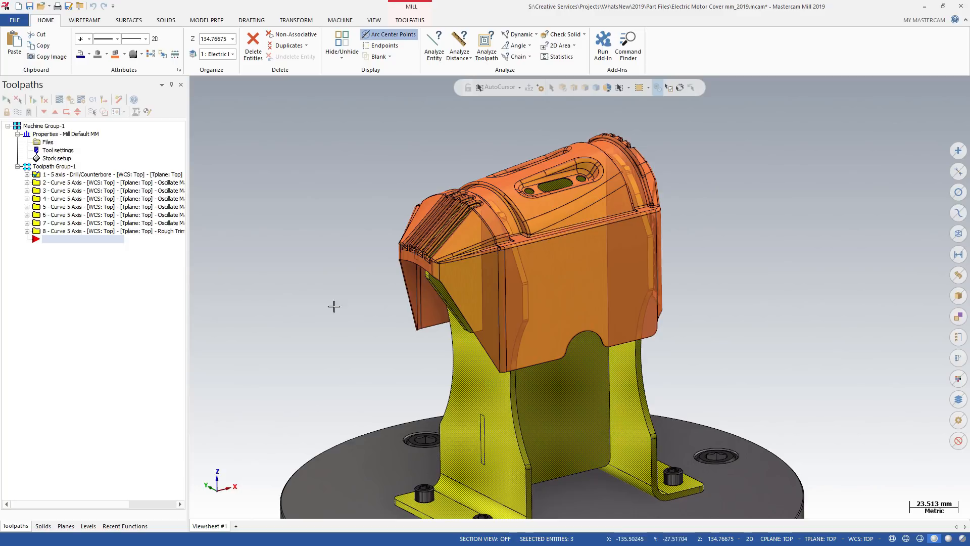
pyautogui.moveTo(258, 85)
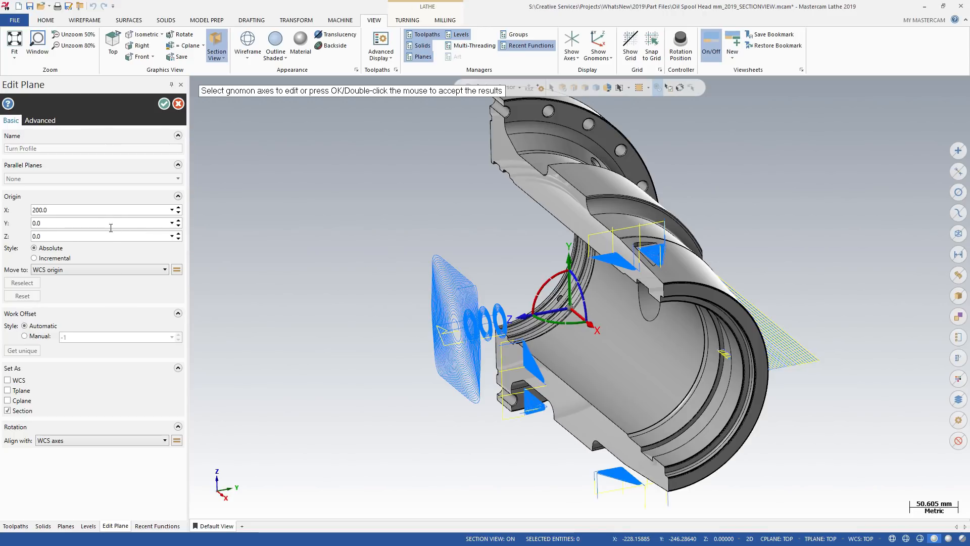
pyautogui.moveTo(179, 226)
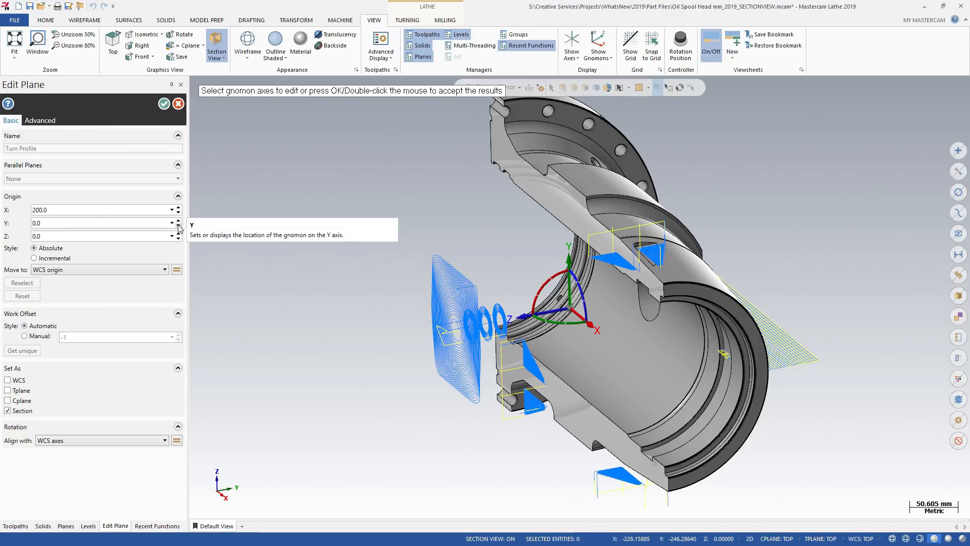
# Step: Step the section plane's Y origin with the spin arrow until it reads -4.0
pyautogui.click(178, 225)
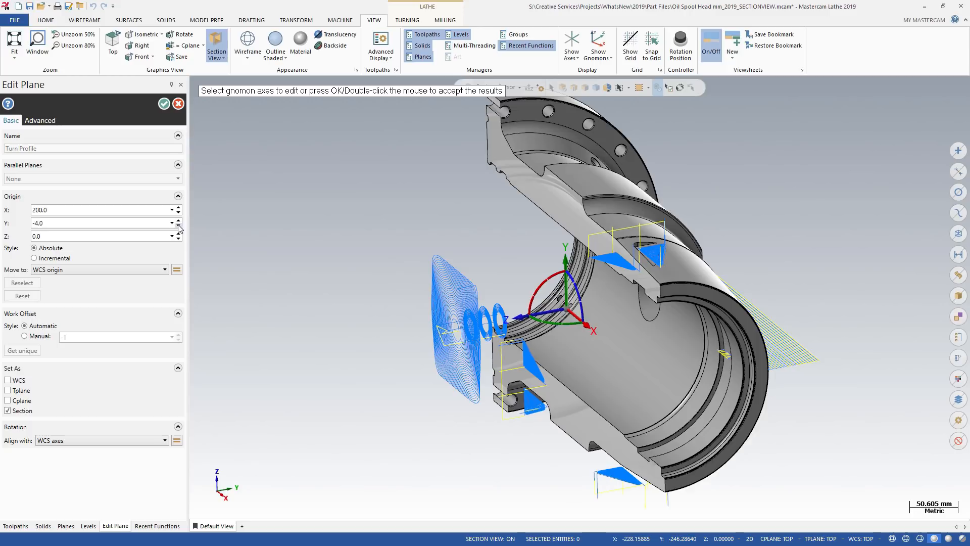
pyautogui.click(180, 226)
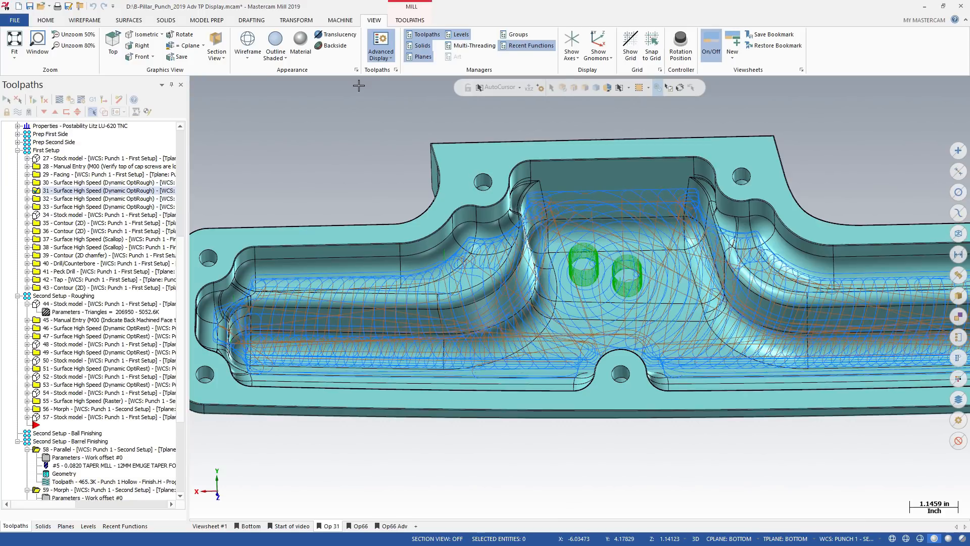
pyautogui.moveTo(400, 77)
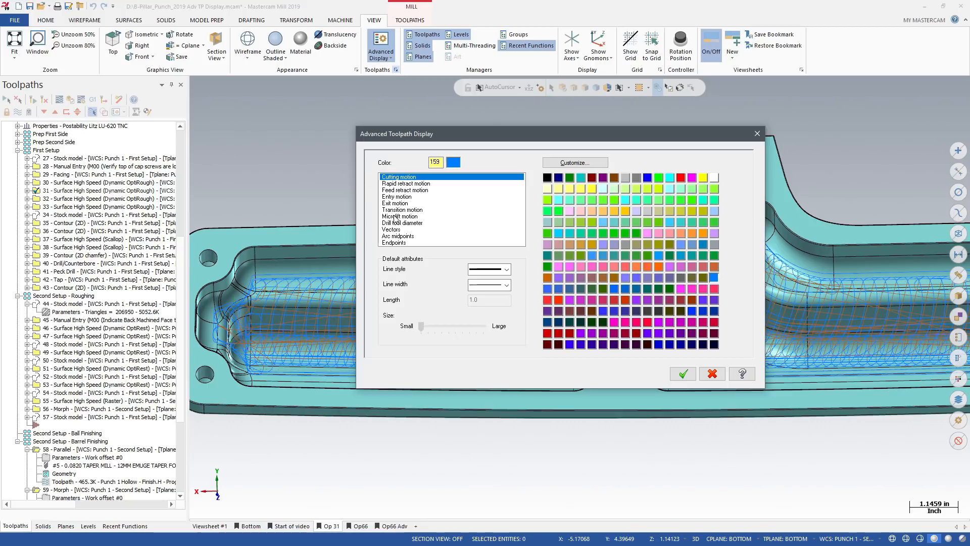
# Step: Set Microlift motion to red with a solid, thicker line in Advanced Display
pyautogui.click(401, 215)
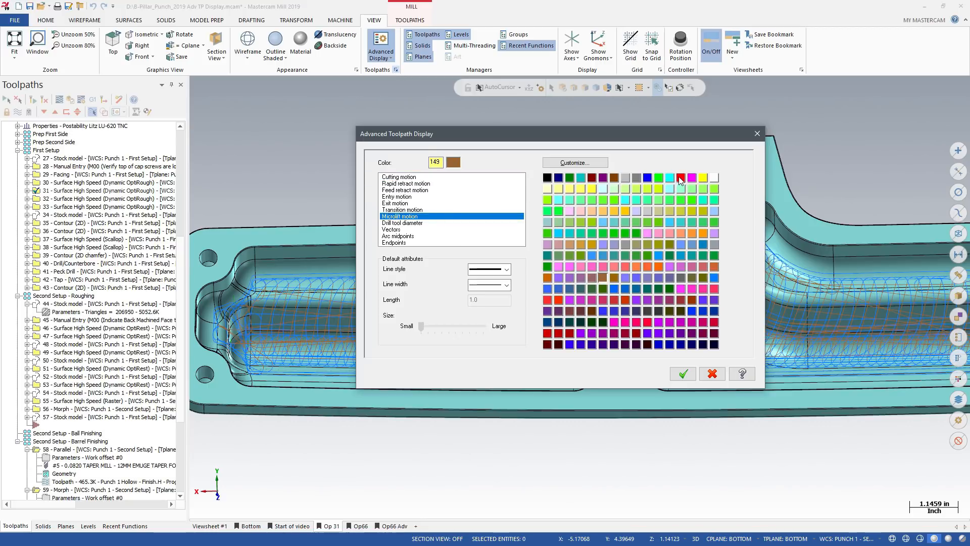
pyautogui.click(678, 177)
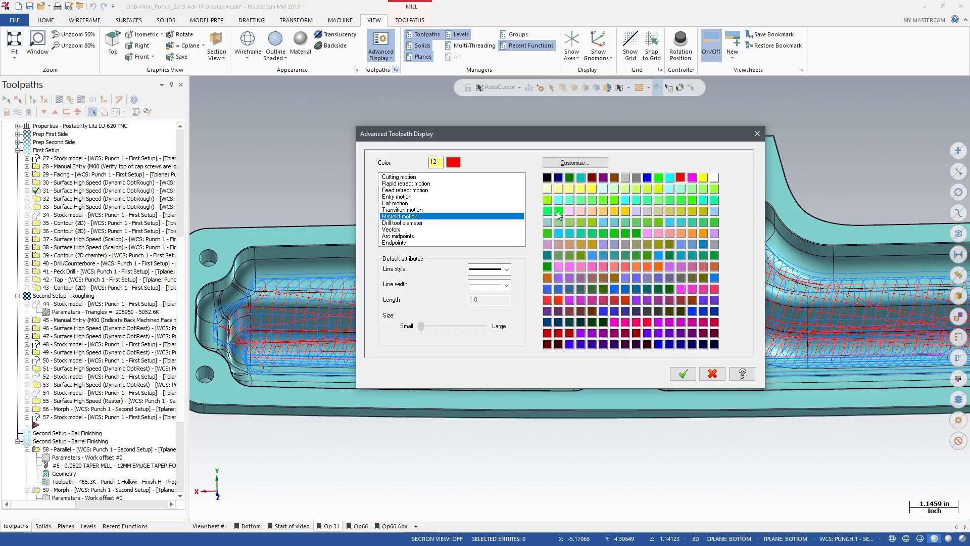
pyautogui.click(507, 270)
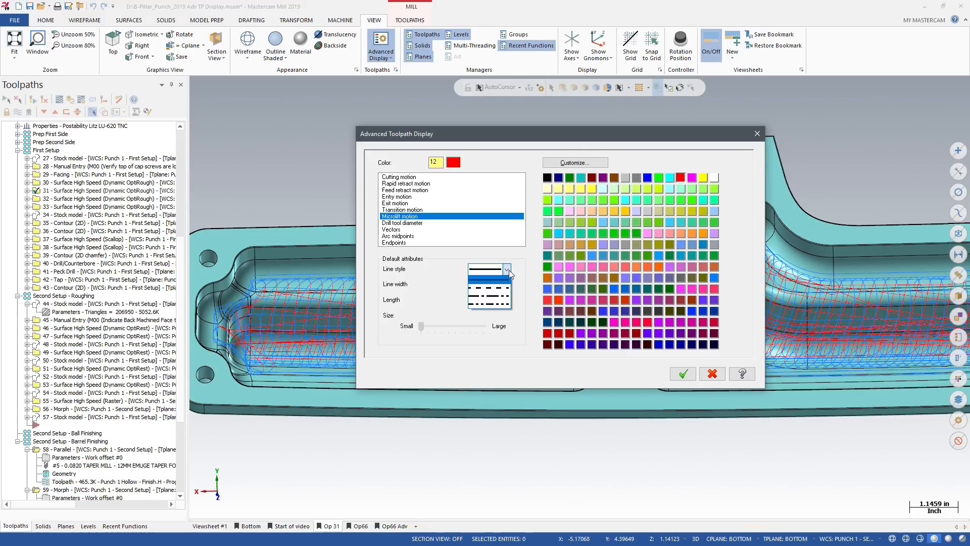
pyautogui.click(488, 268)
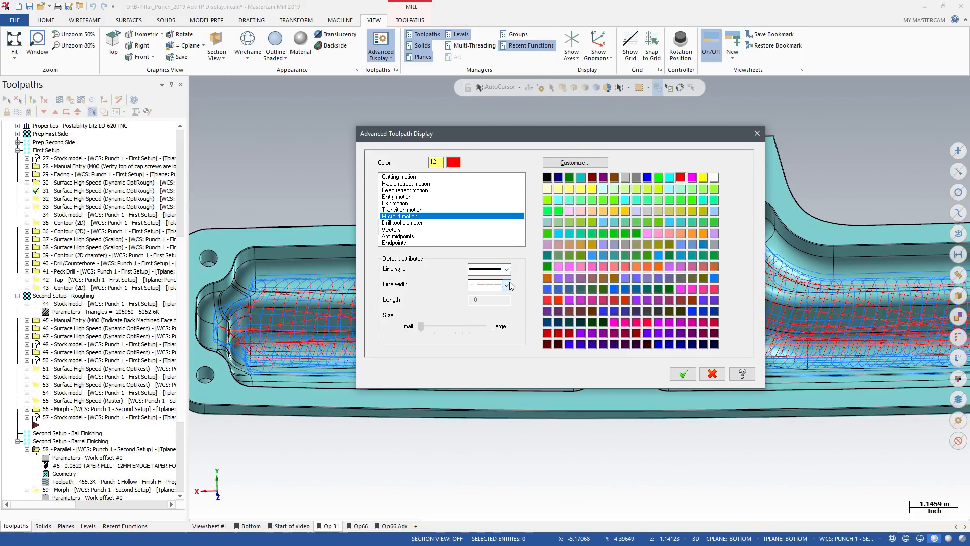
pyautogui.click(506, 284)
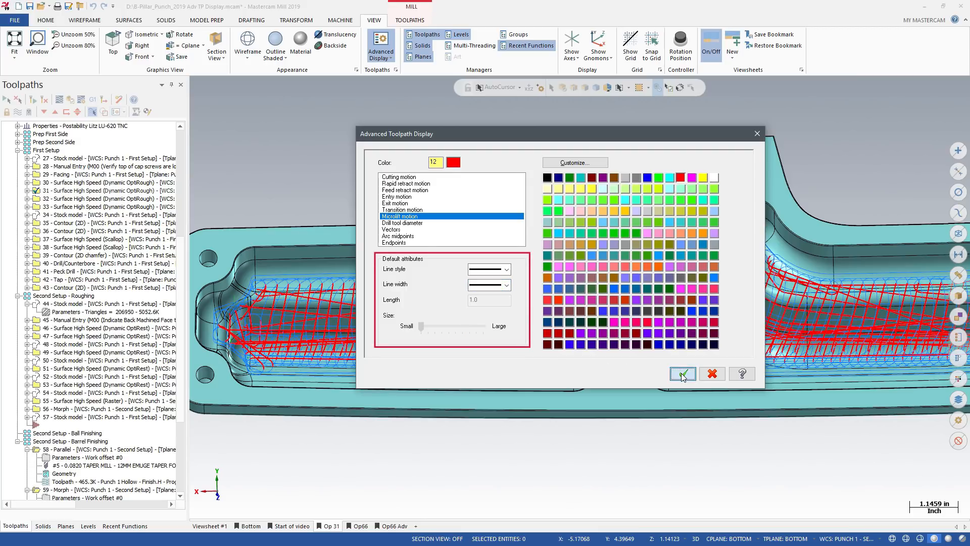
pyautogui.click(683, 373)
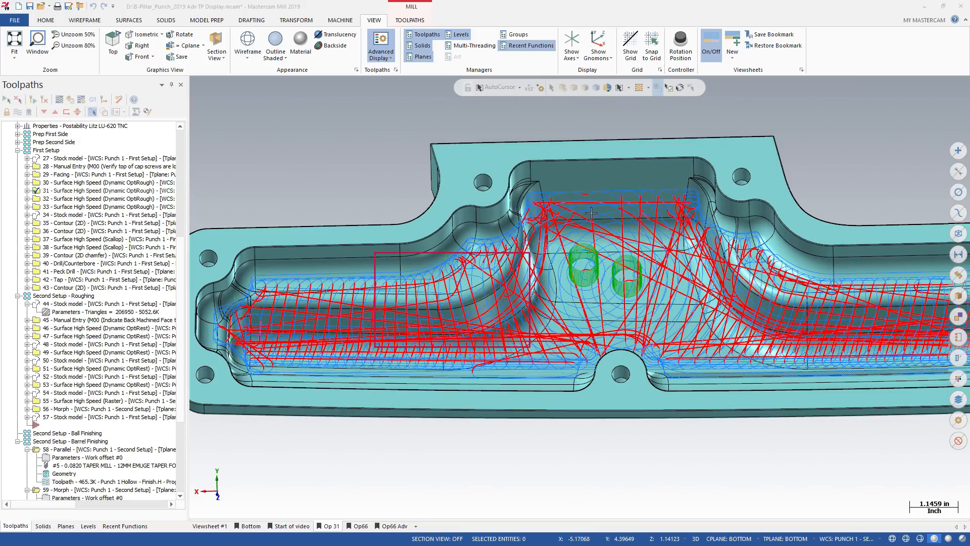
# Step: Toggle entry motion display from the Advanced Display motion-type list
pyautogui.click(381, 44)
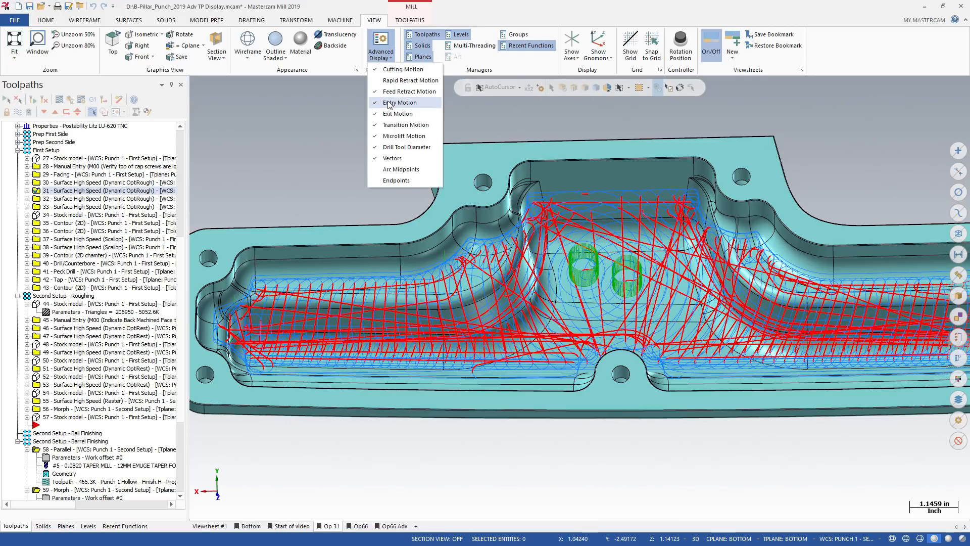
pyautogui.click(401, 102)
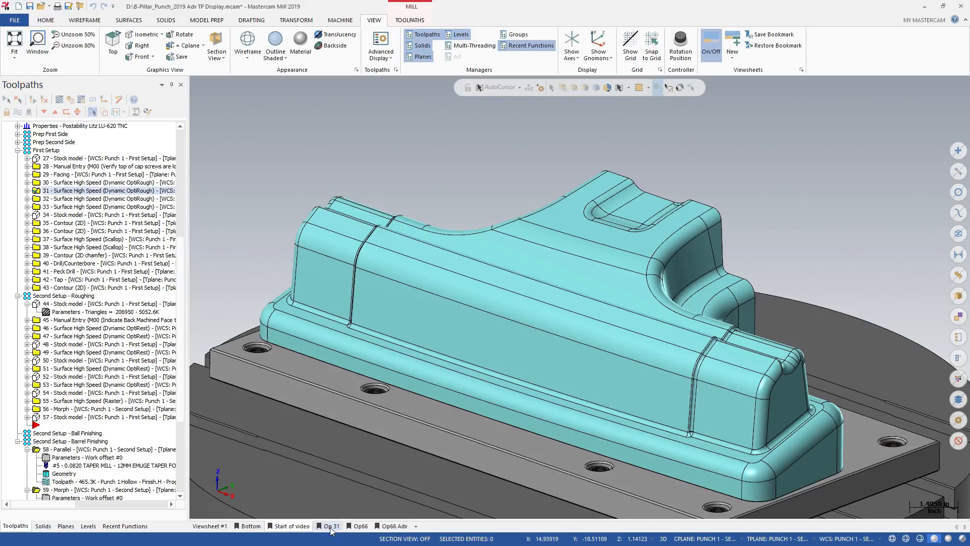
# Step: Switch to the Op 31 viewsheet and adjust the Advanced Display motion types
pyautogui.click(251, 526)
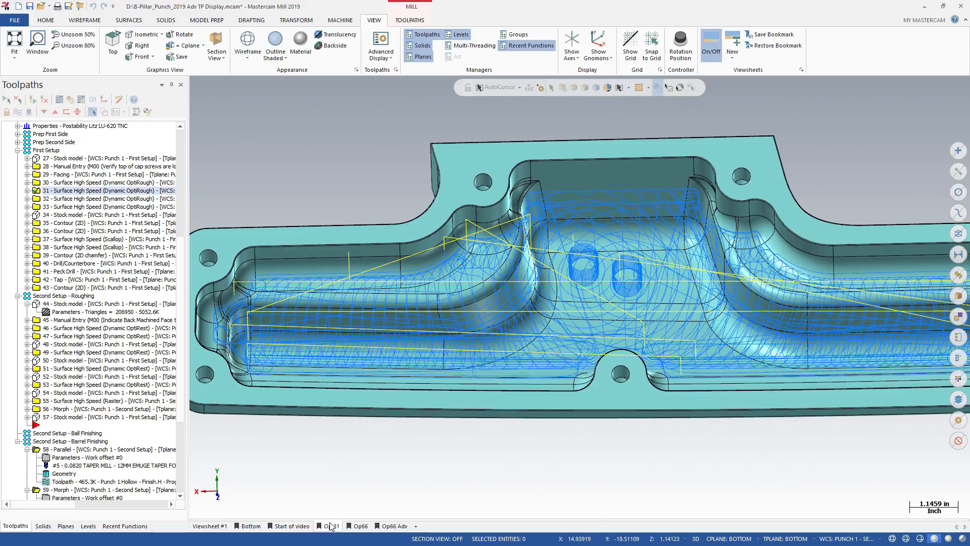
pyautogui.moveTo(340, 113)
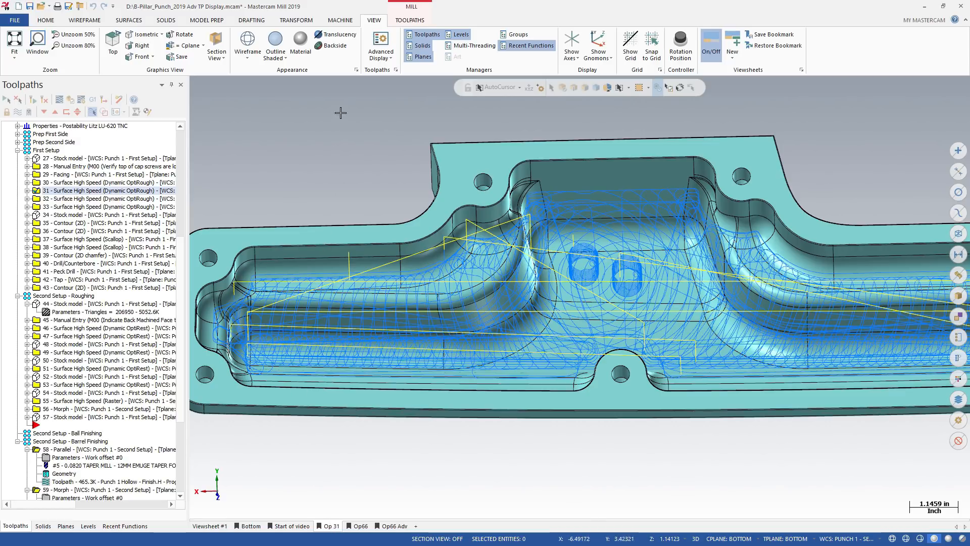
pyautogui.click(380, 44)
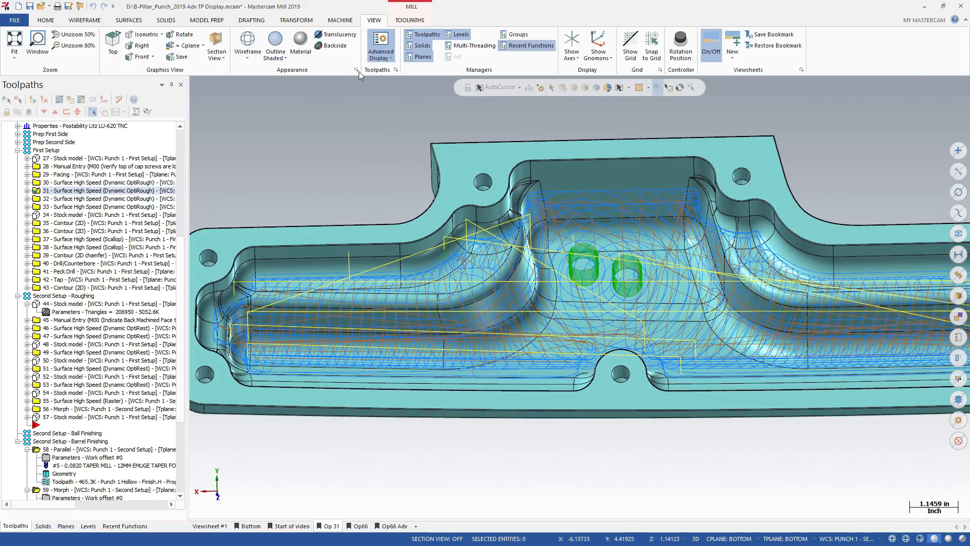
pyautogui.click(381, 47)
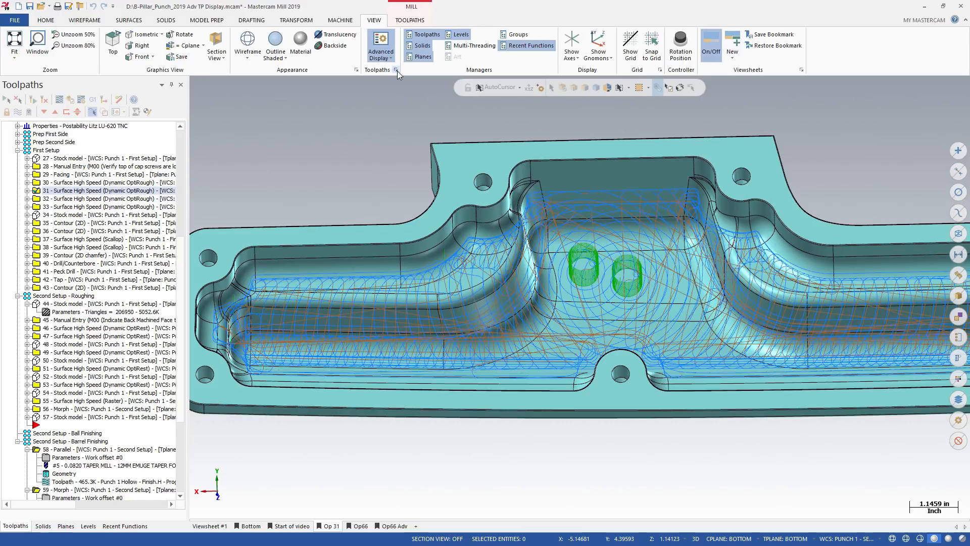
# Step: Restyle Microlift motion as thick red lines in Advanced Toolpath Display
pyautogui.click(381, 45)
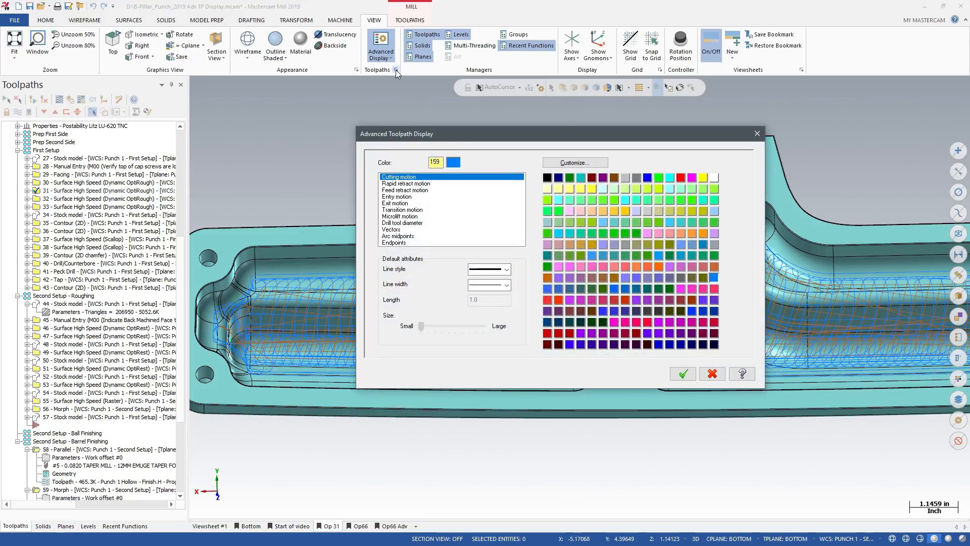
pyautogui.click(400, 216)
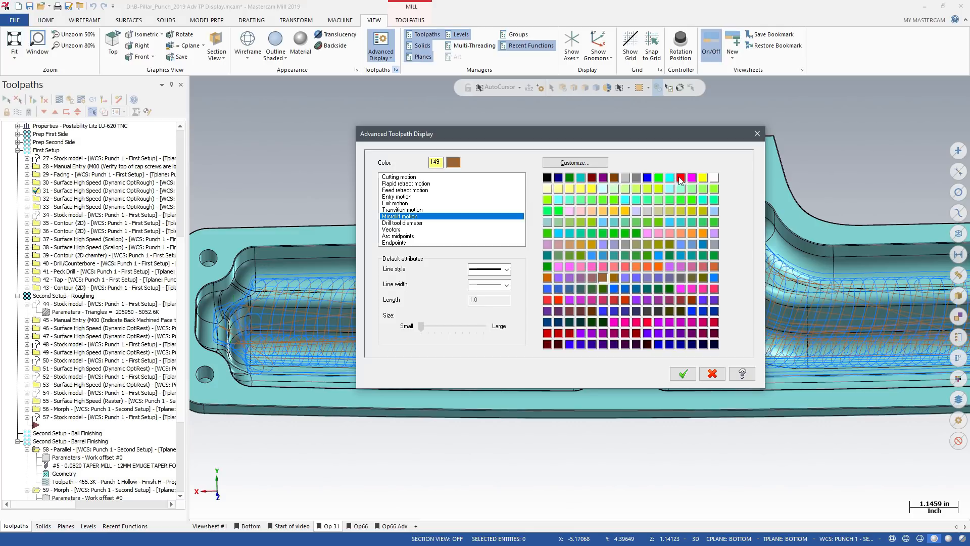
pyautogui.click(678, 179)
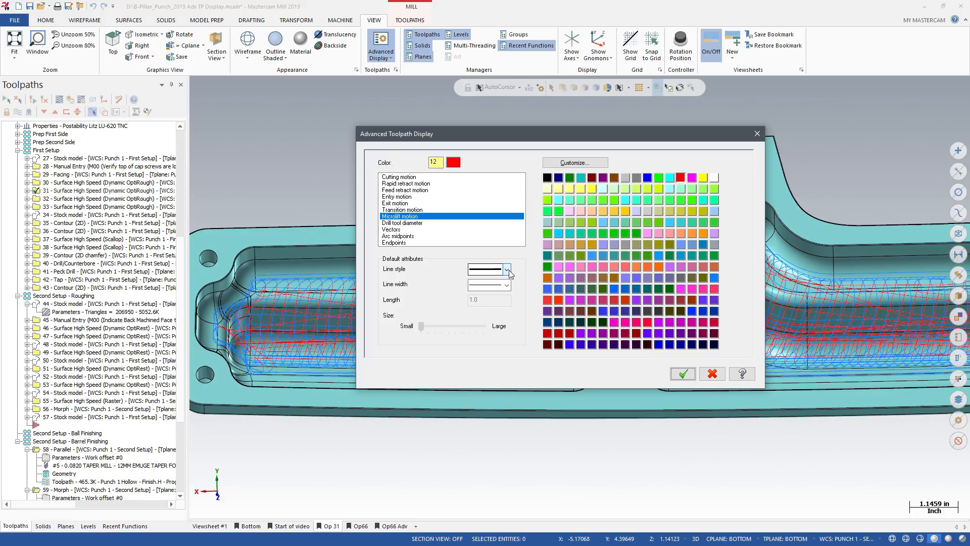
pyautogui.click(506, 271)
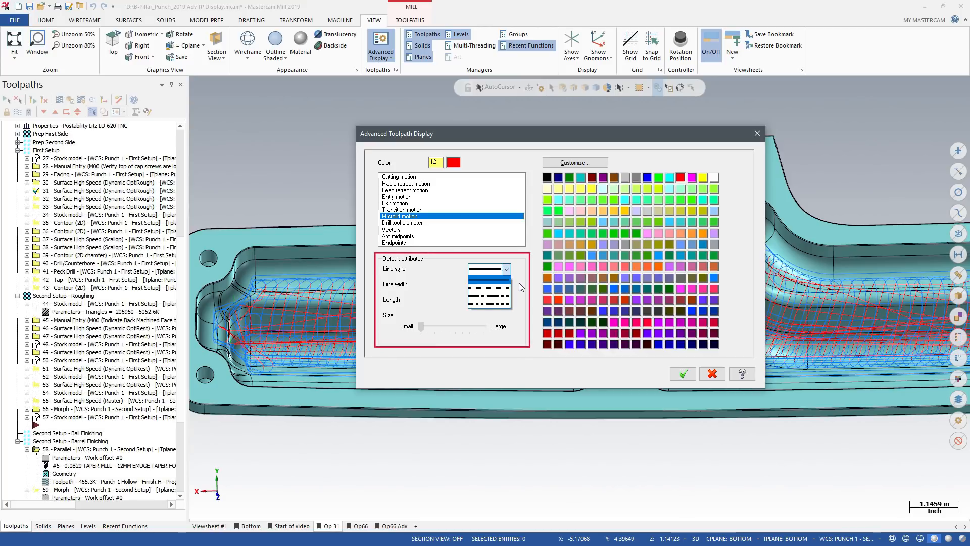
pyautogui.click(507, 283)
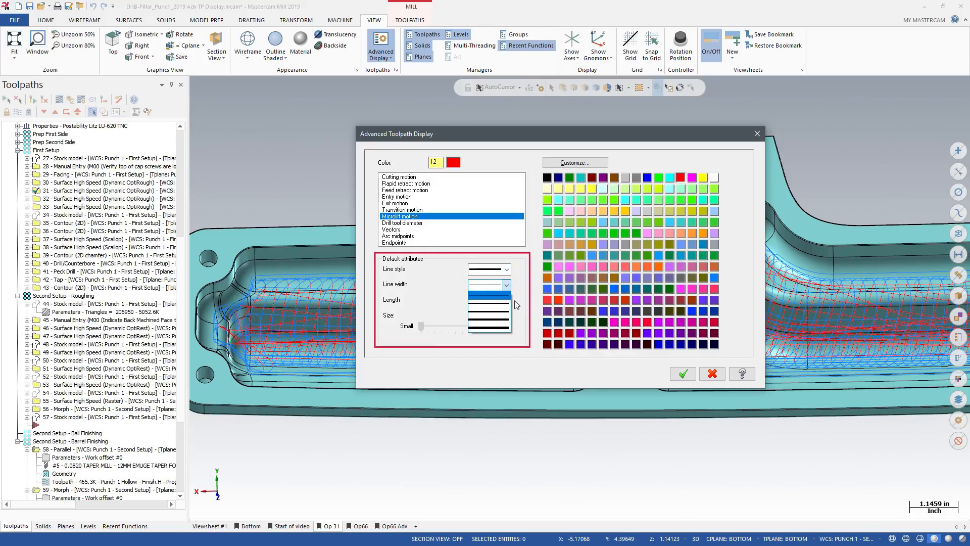
pyautogui.click(488, 294)
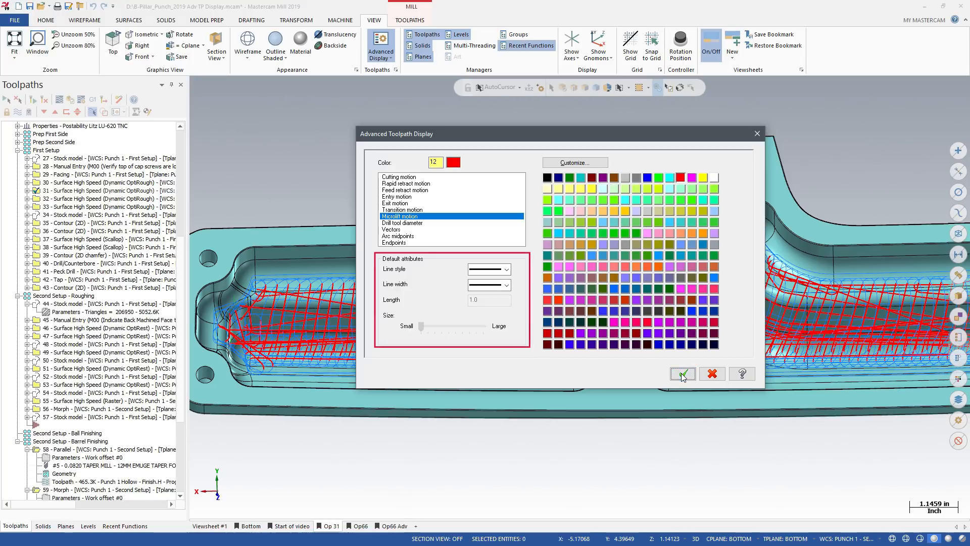
pyautogui.click(682, 373)
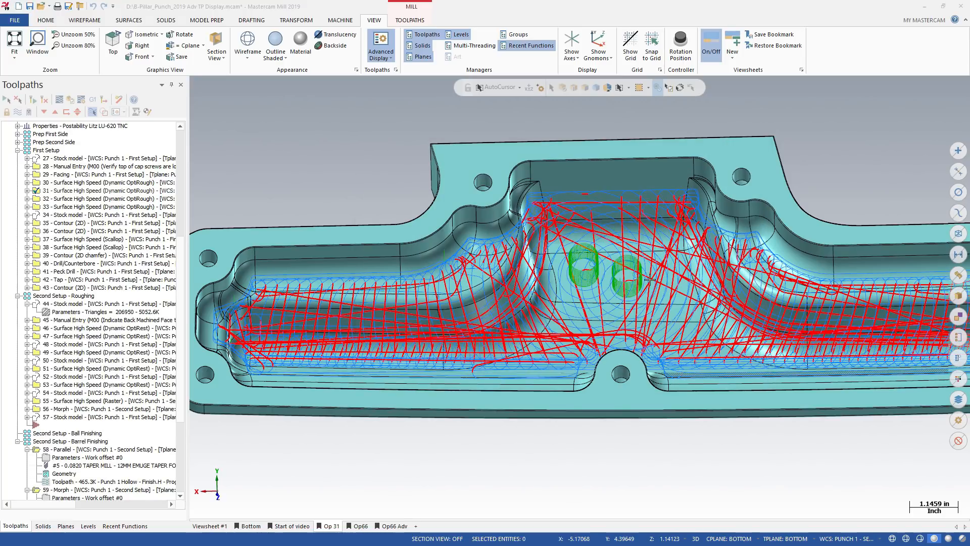
# Step: Hide cutting motion and select the Peck Drill and Tap operations
pyautogui.click(380, 45)
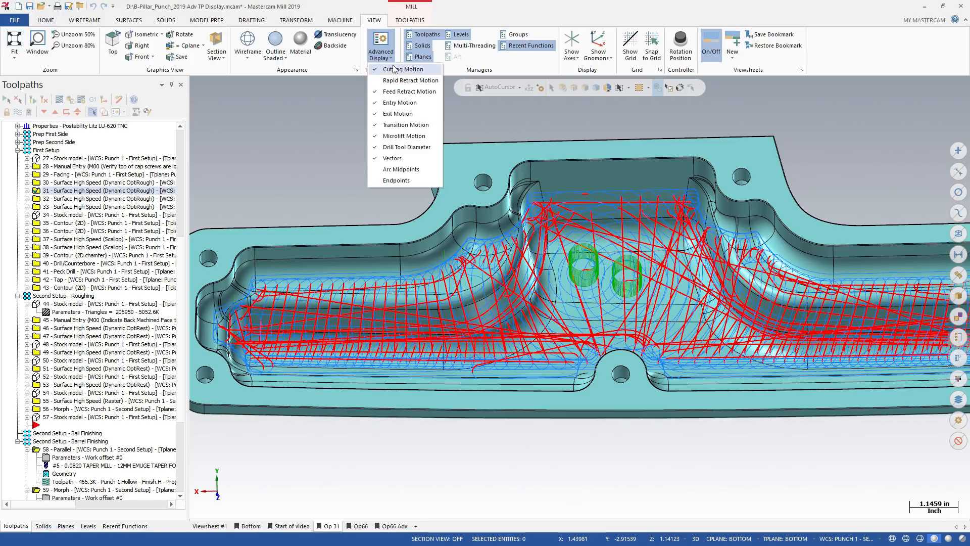
pyautogui.click(403, 69)
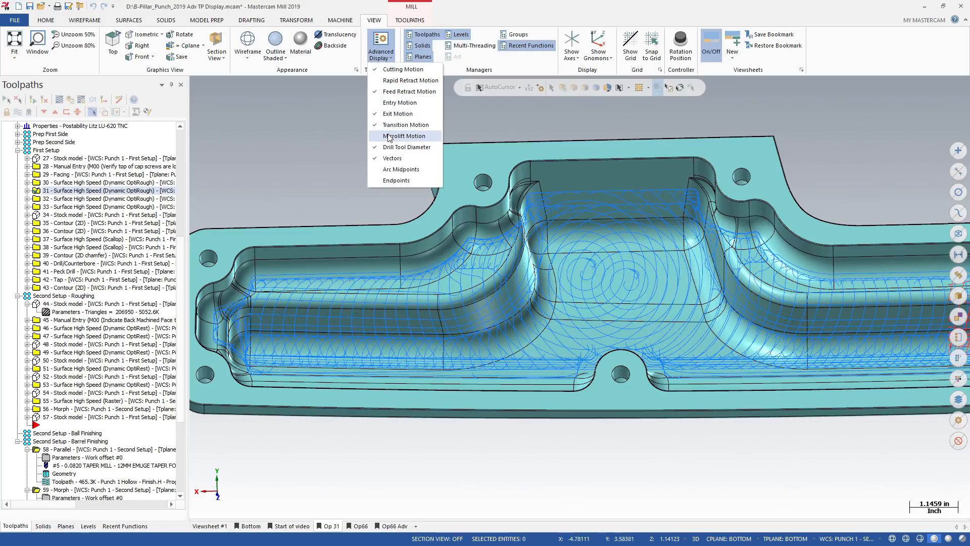
pyautogui.moveTo(344, 112)
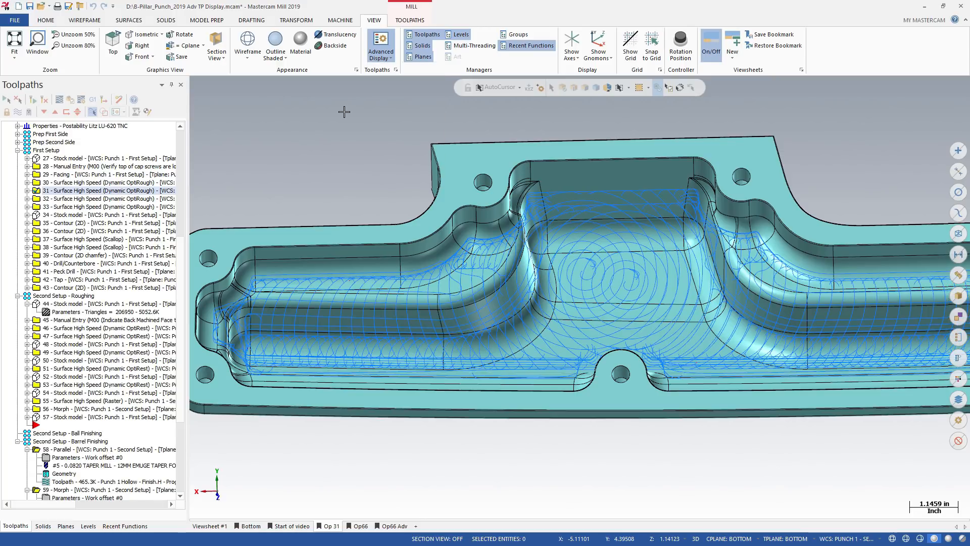
pyautogui.click(86, 271)
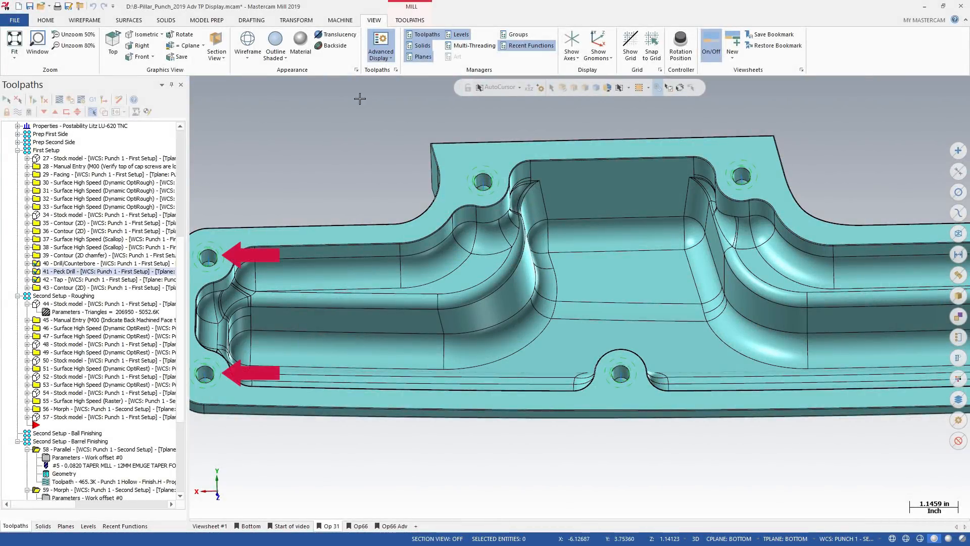
# Step: Give drill tool diameters a bolder line width in Advanced Toolpath Display
pyautogui.click(380, 44)
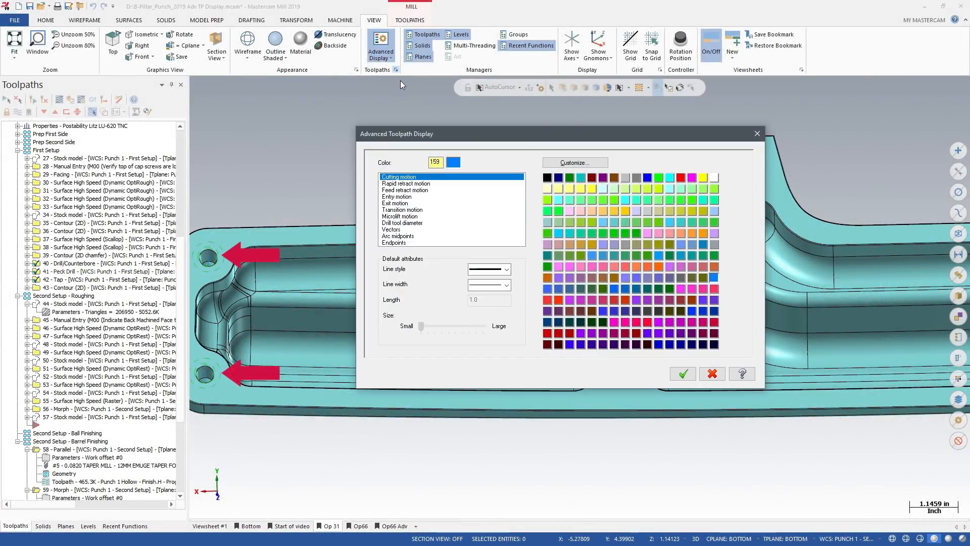
pyautogui.moveTo(424, 210)
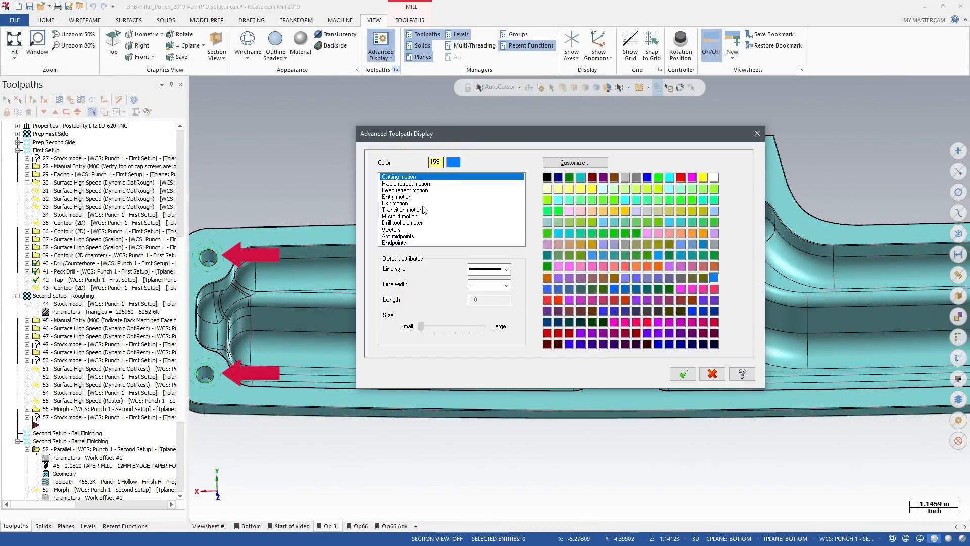
pyautogui.click(402, 223)
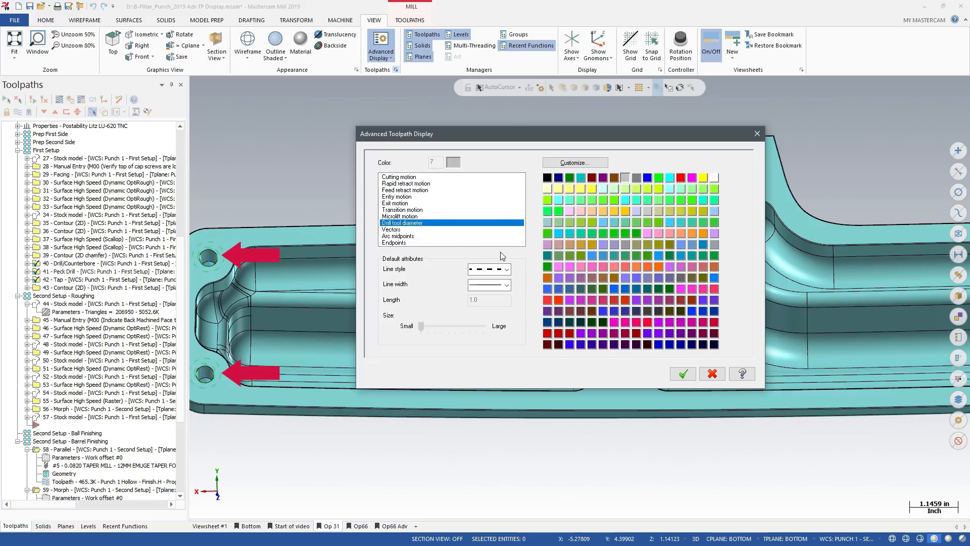
pyautogui.click(506, 284)
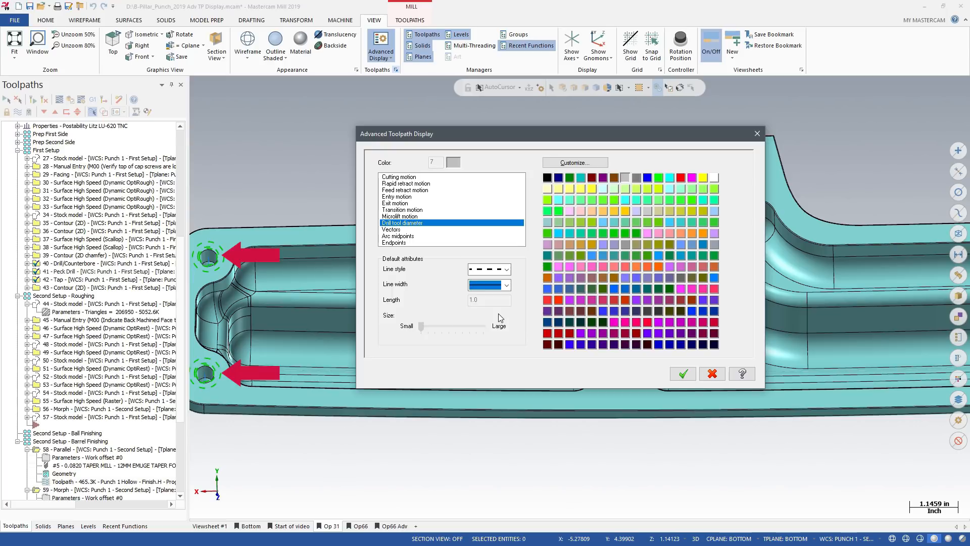
pyautogui.click(488, 284)
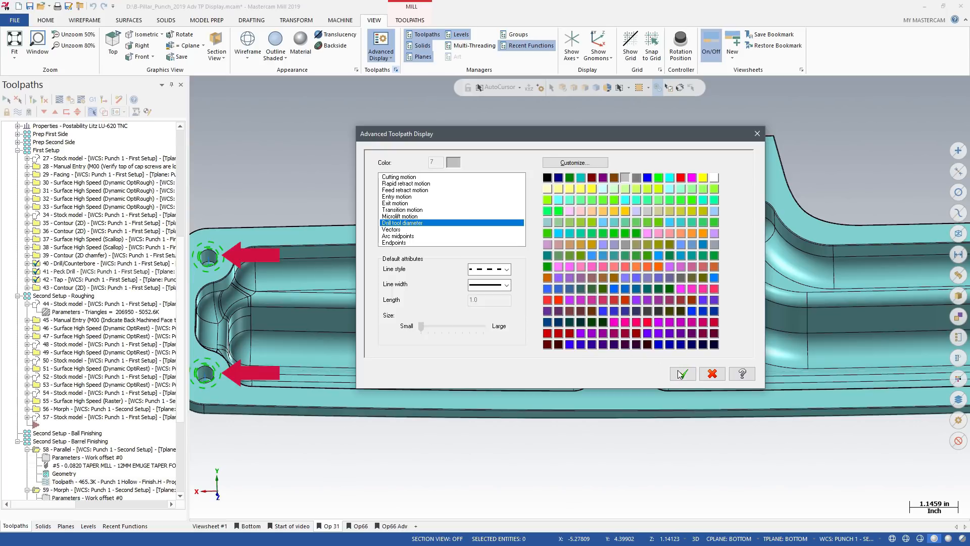
pyautogui.click(682, 373)
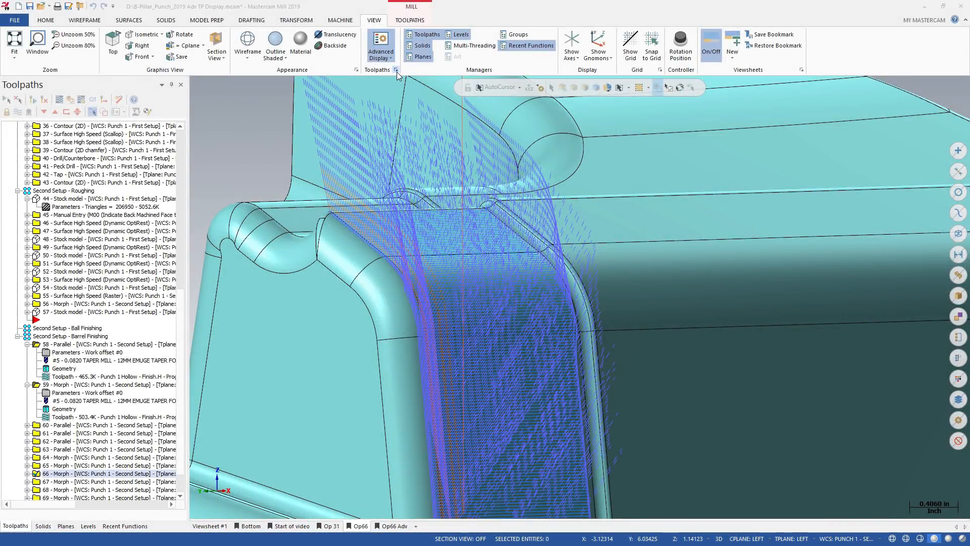
# Step: Set the toolpath Vectors length to 0.2 in Advanced Toolpath Display
pyautogui.click(380, 45)
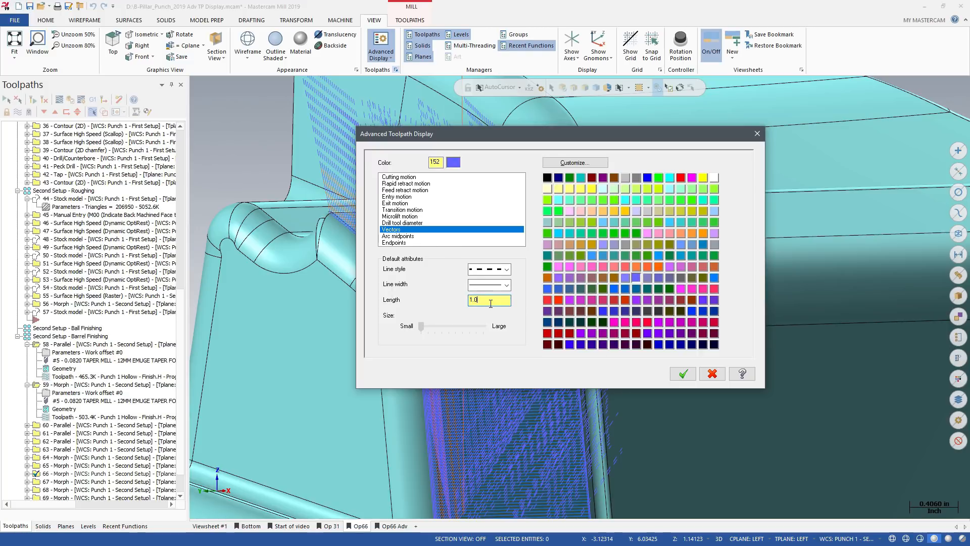
pyautogui.tripleClick(488, 299)
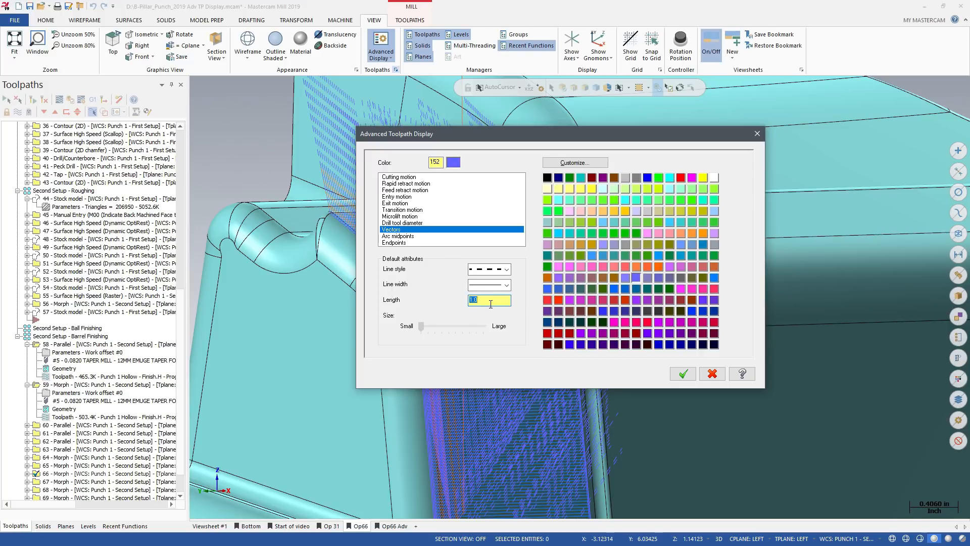
pyautogui.write('0.2')
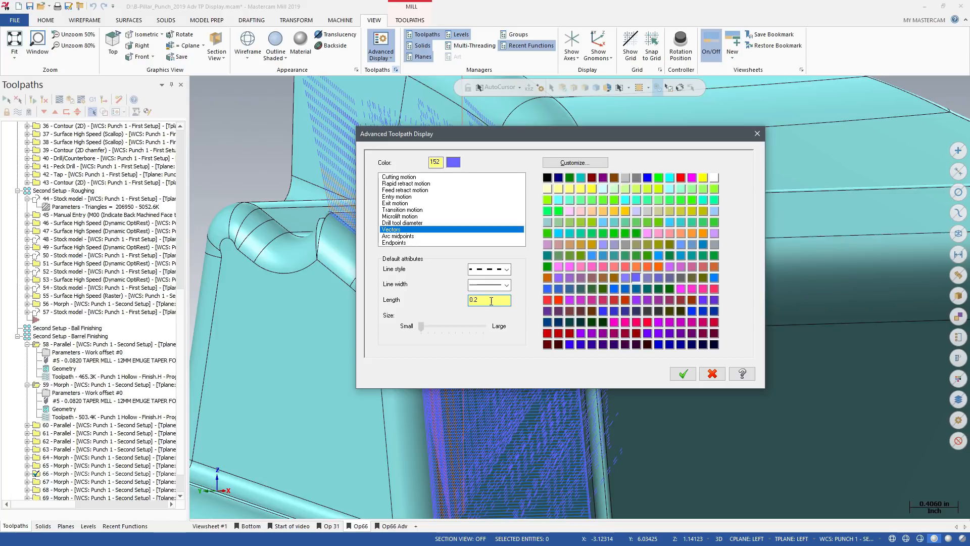
pyautogui.click(488, 269)
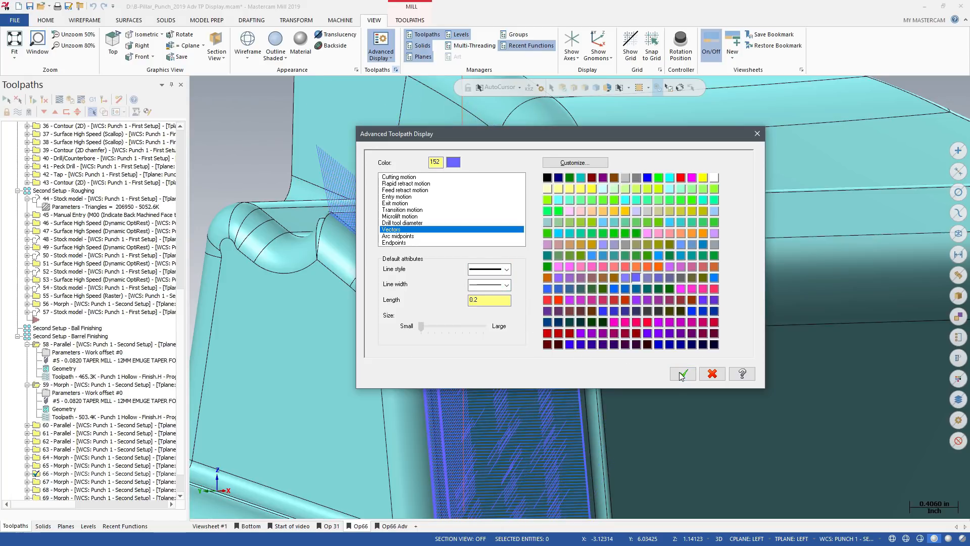
pyautogui.click(681, 374)
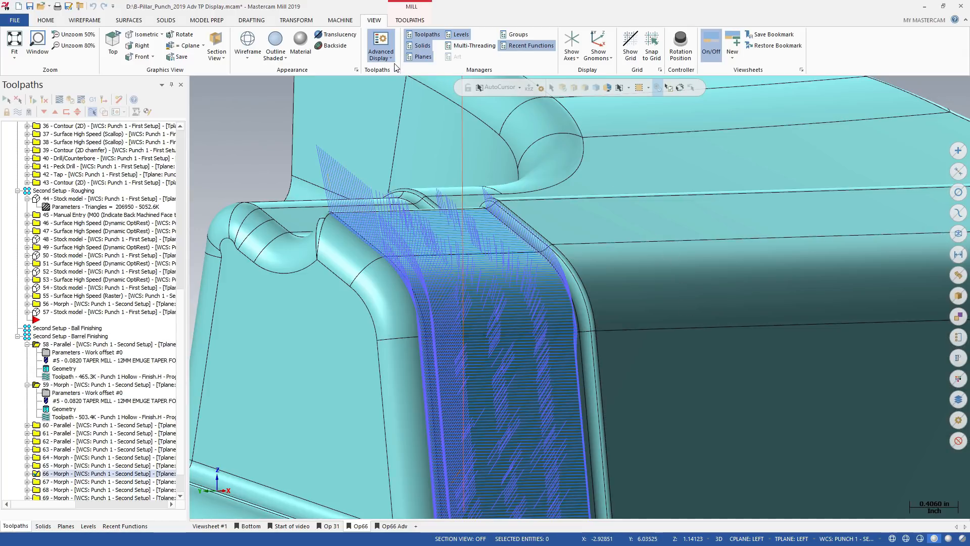
# Step: Hide feed retract moves through the Advanced Display motion-type list
pyautogui.click(380, 47)
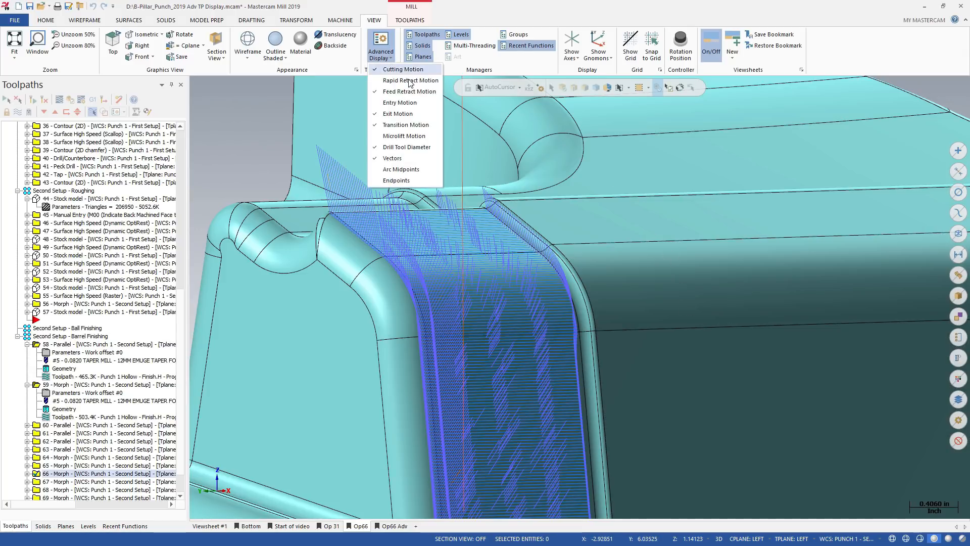
pyautogui.click(403, 69)
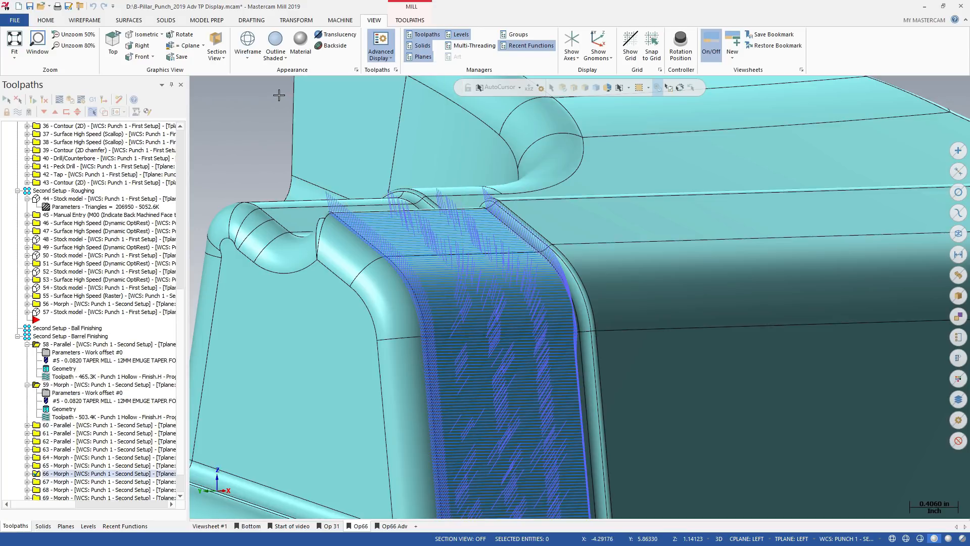
pyautogui.click(117, 111)
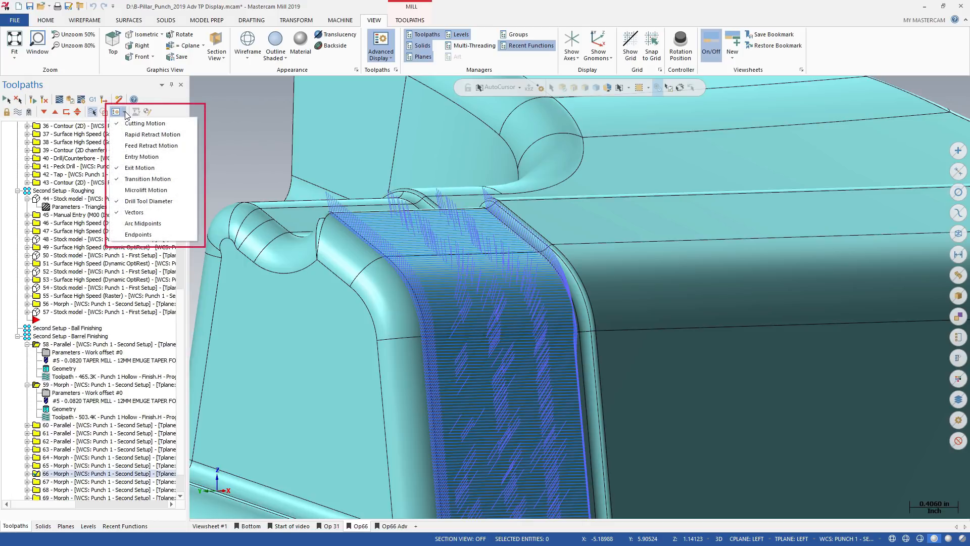
pyautogui.moveTo(133, 212)
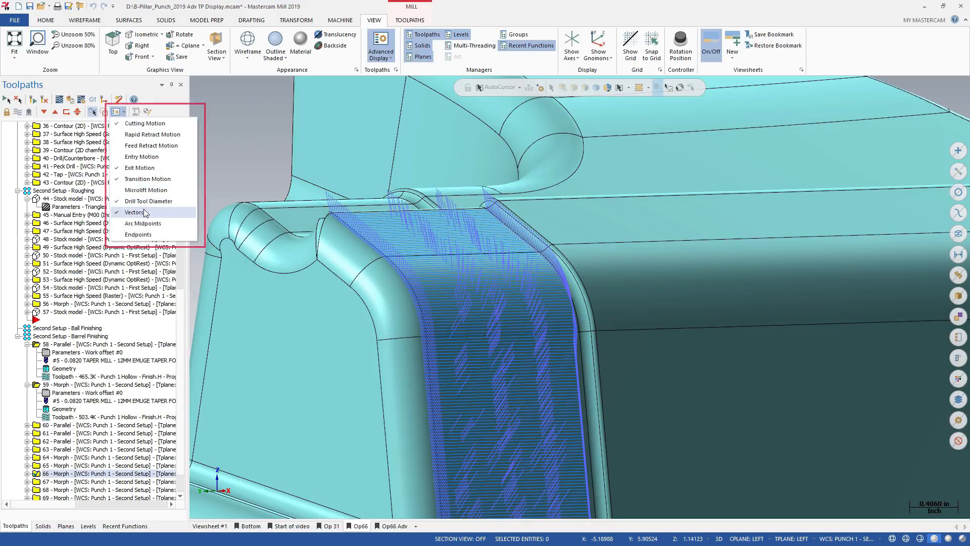
# Step: Hide the toolpath vectors, then display them again from the motion-type list
pyautogui.click(134, 212)
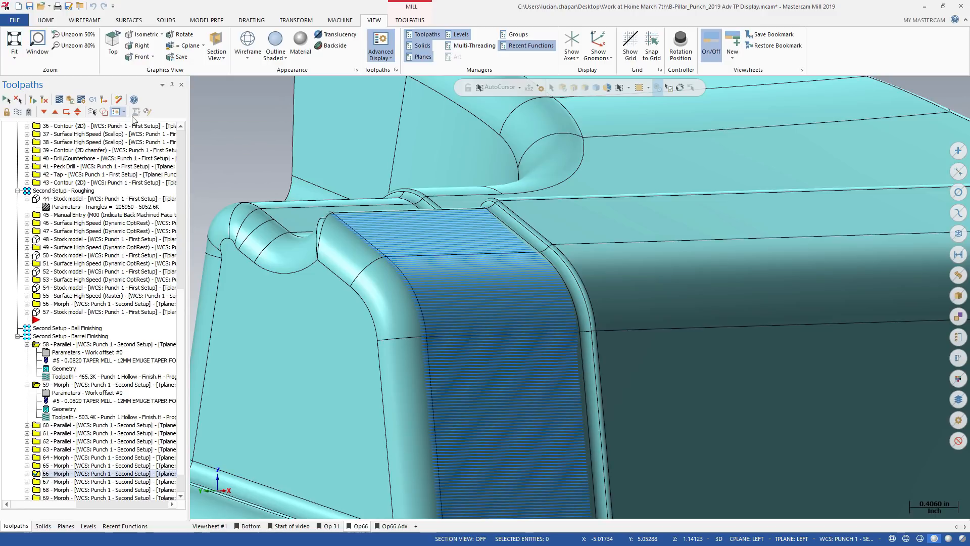
pyautogui.click(116, 112)
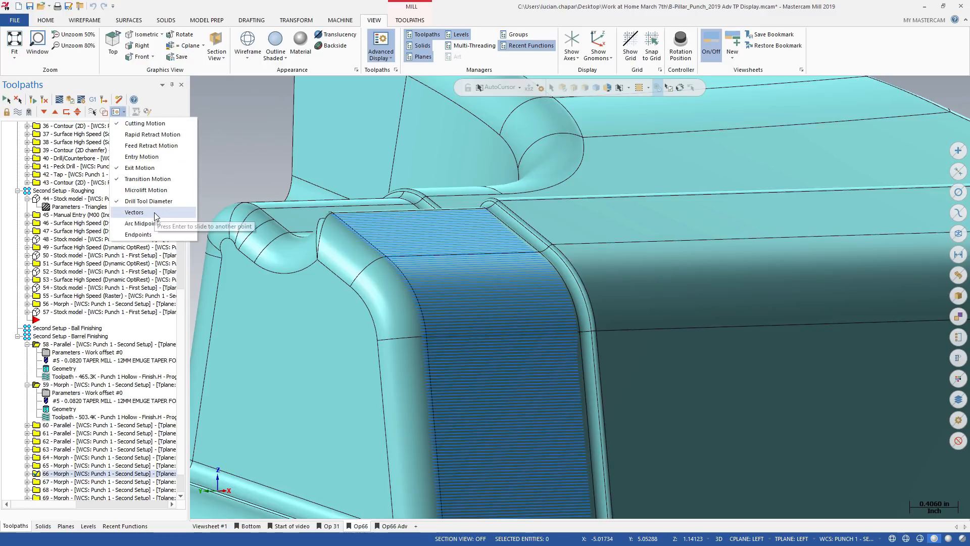
pyautogui.click(135, 212)
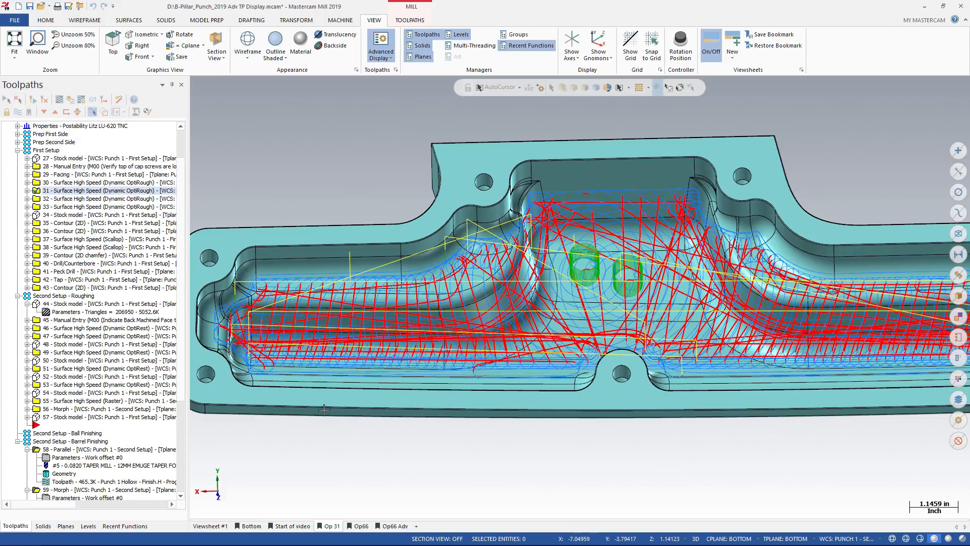
# Step: Enable Advanced toolpath display settings in the viewsheet save settings and confirm
pyautogui.rightClick(328, 525)
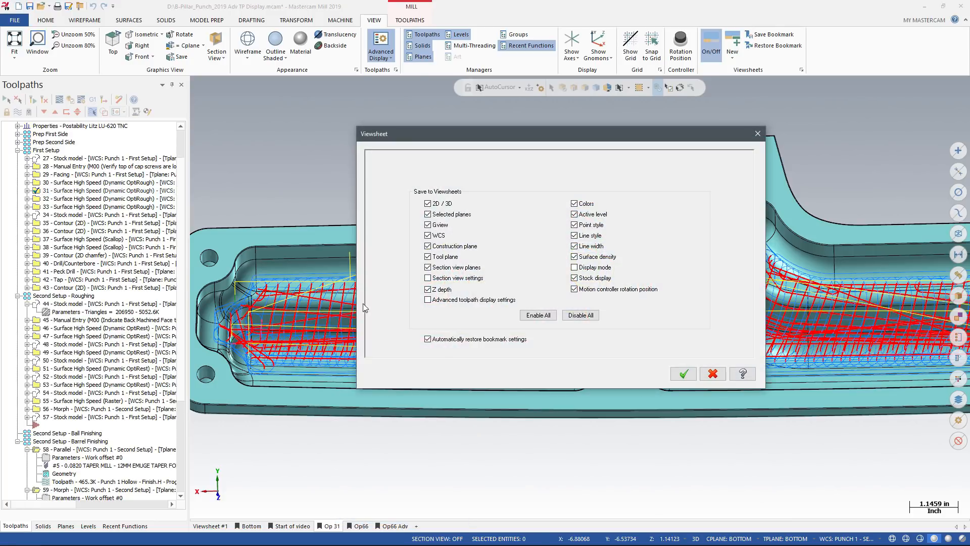
pyautogui.click(427, 299)
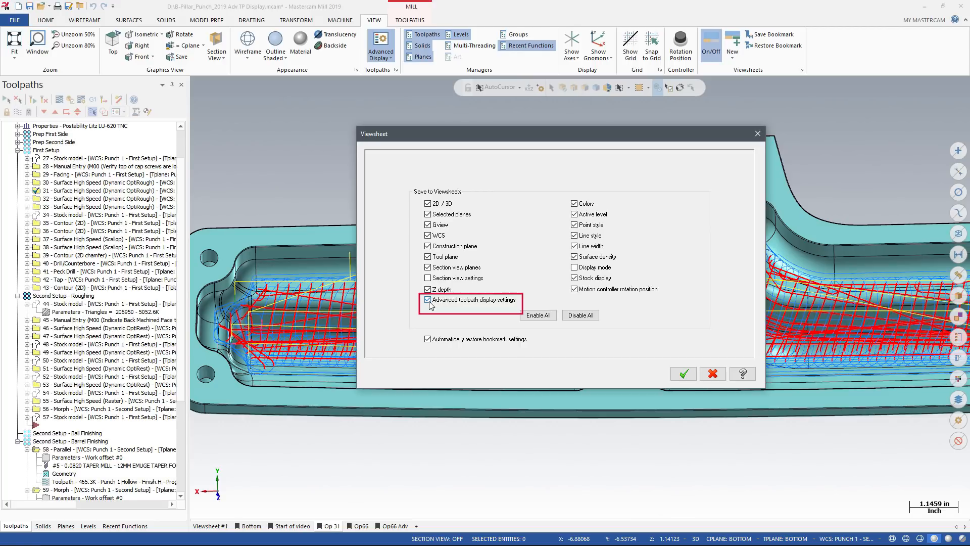
pyautogui.moveTo(540, 332)
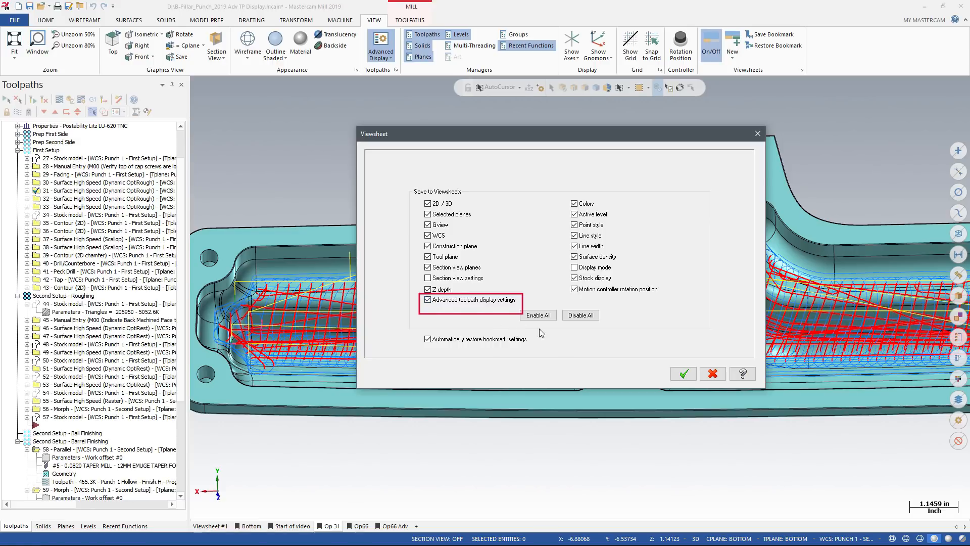
pyautogui.click(683, 373)
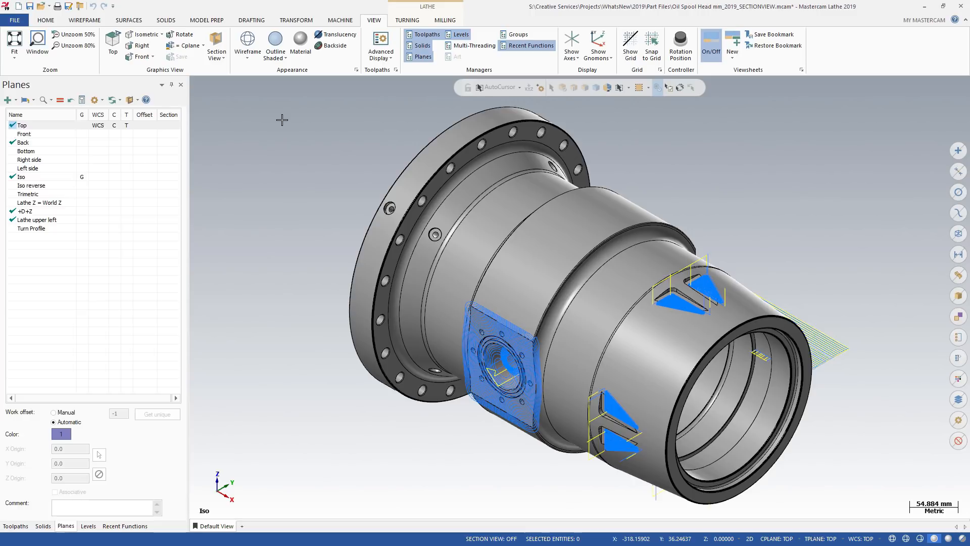
# Step: Mark Top as the section plane to cut the oil spool head
pyautogui.click(215, 41)
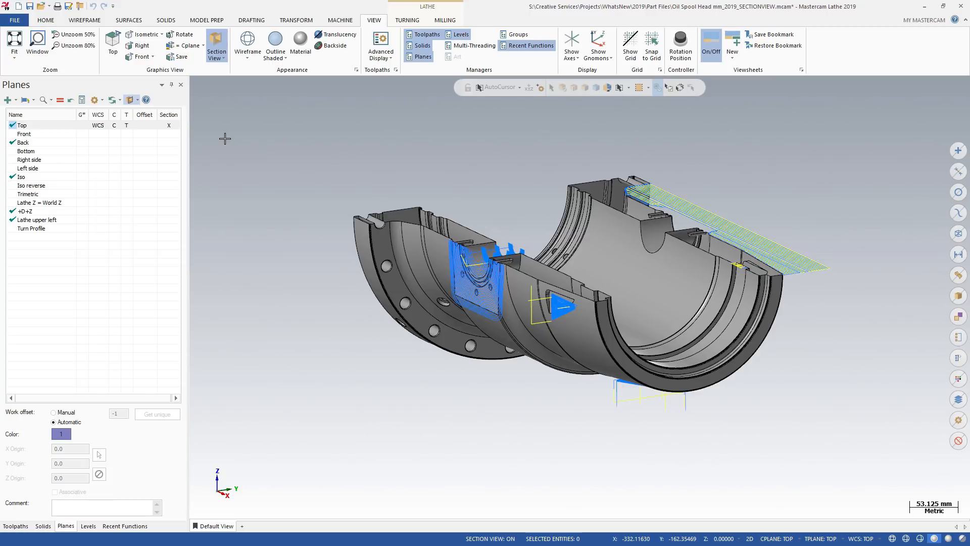
pyautogui.moveTo(209, 141)
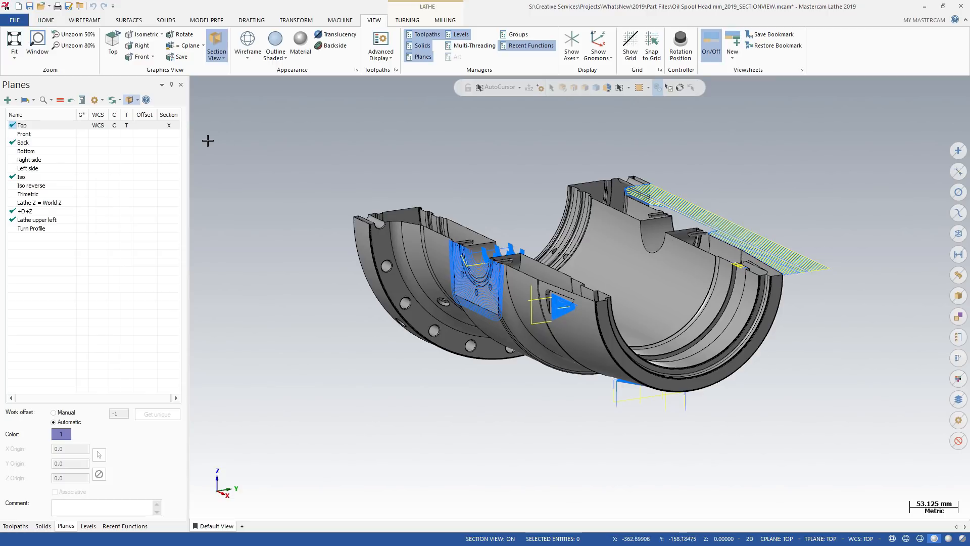
pyautogui.click(25, 134)
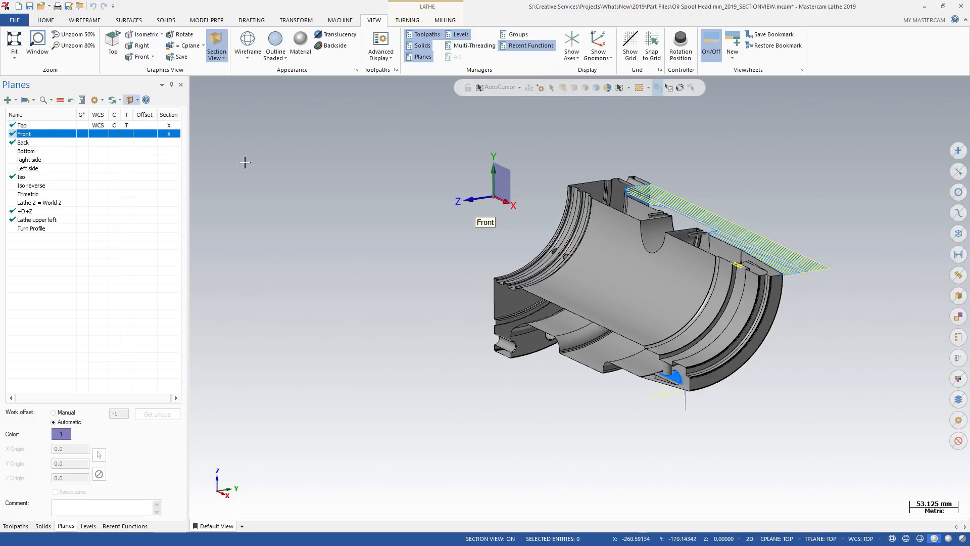
pyautogui.click(168, 133)
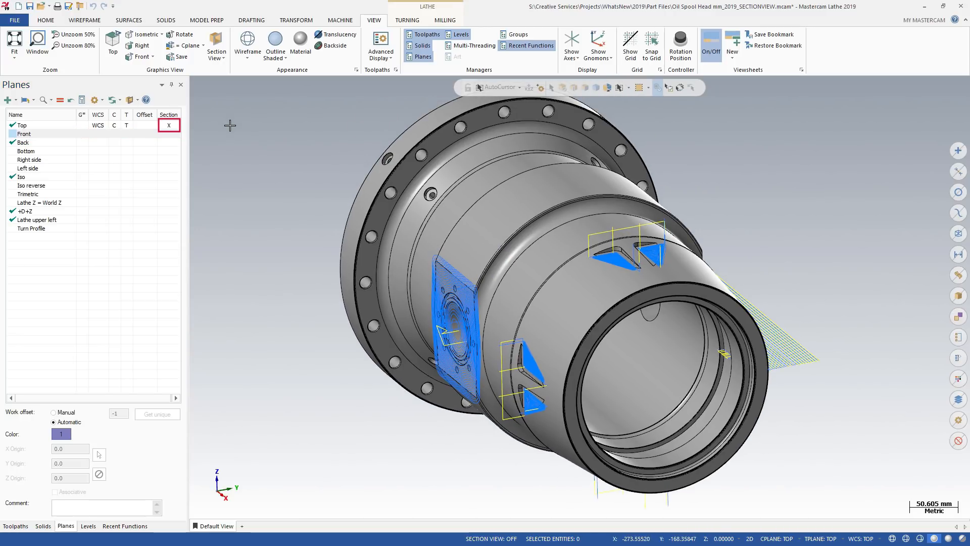
pyautogui.moveTo(184, 94)
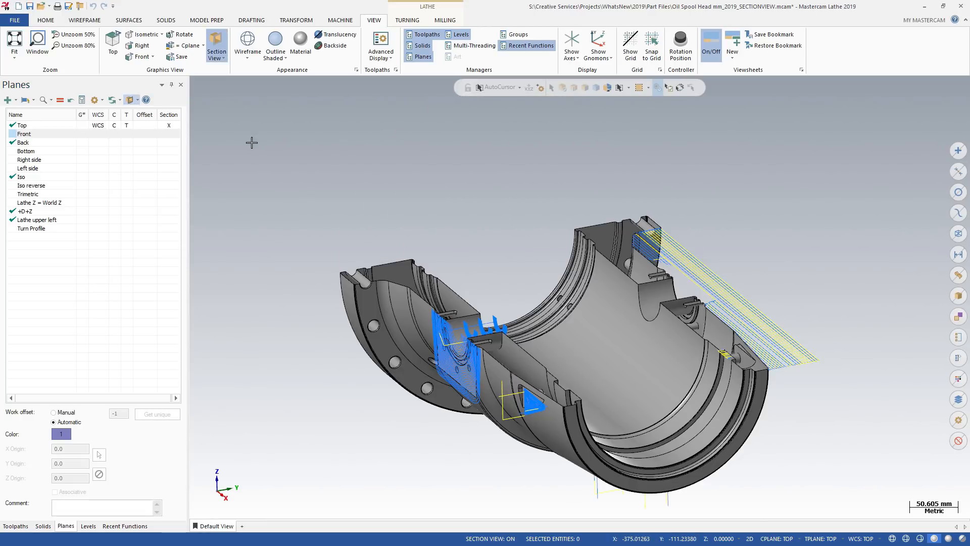
pyautogui.moveTo(234, 66)
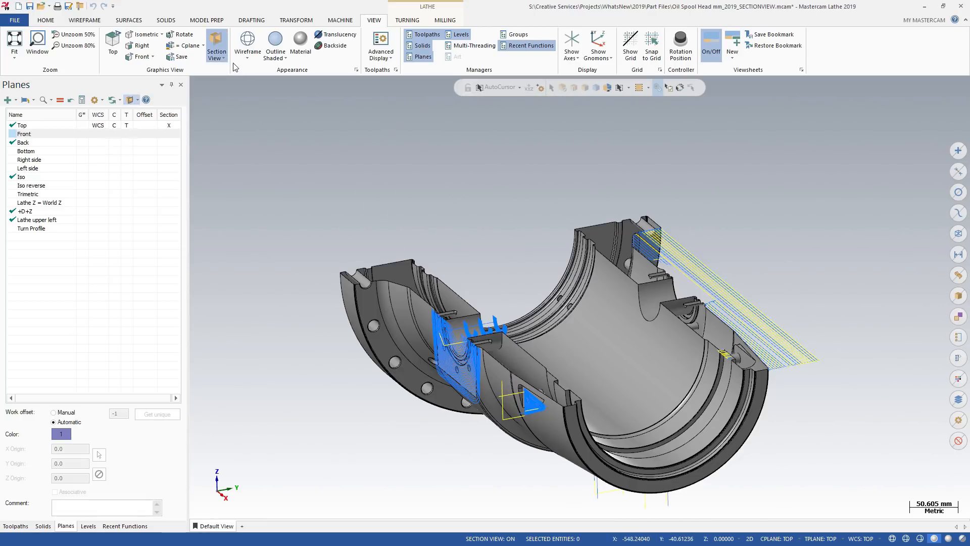
# Step: Uncheck Toolpaths in the Section View display options so toolpaths stay unclipped
pyautogui.click(216, 45)
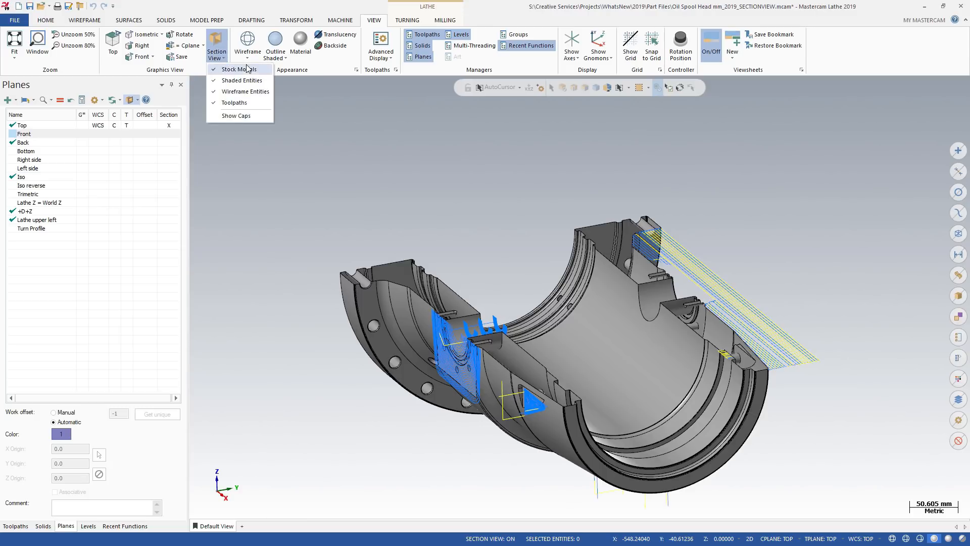
pyautogui.moveTo(263, 105)
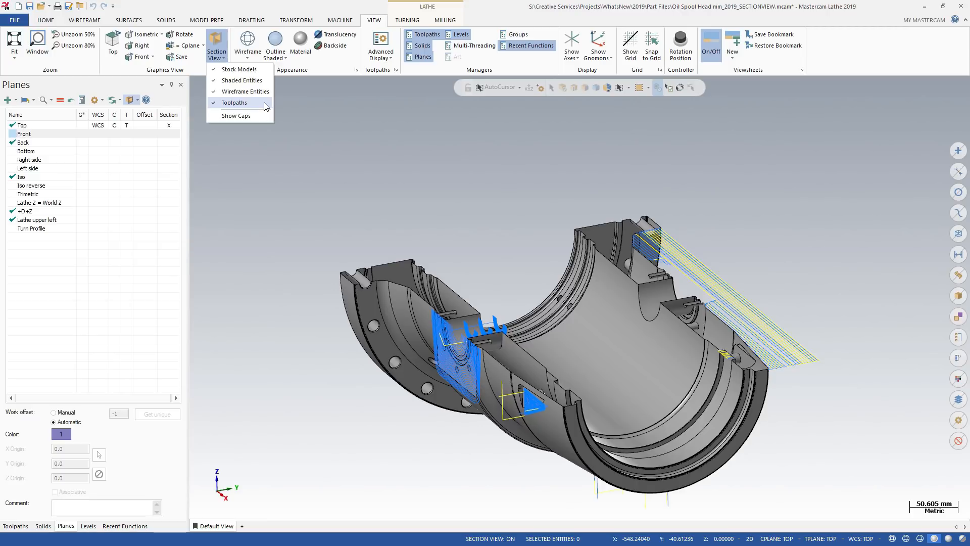
pyautogui.click(233, 102)
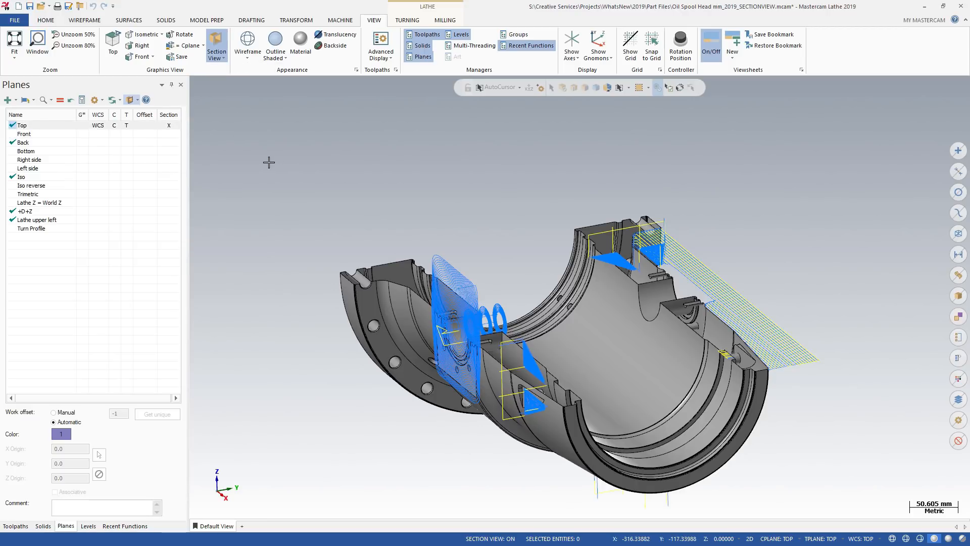
pyautogui.click(216, 46)
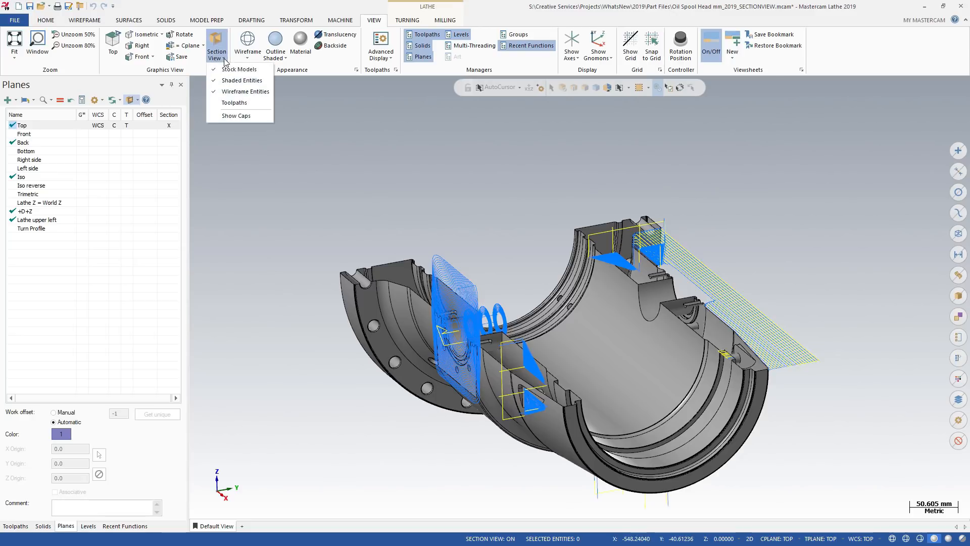
pyautogui.click(236, 116)
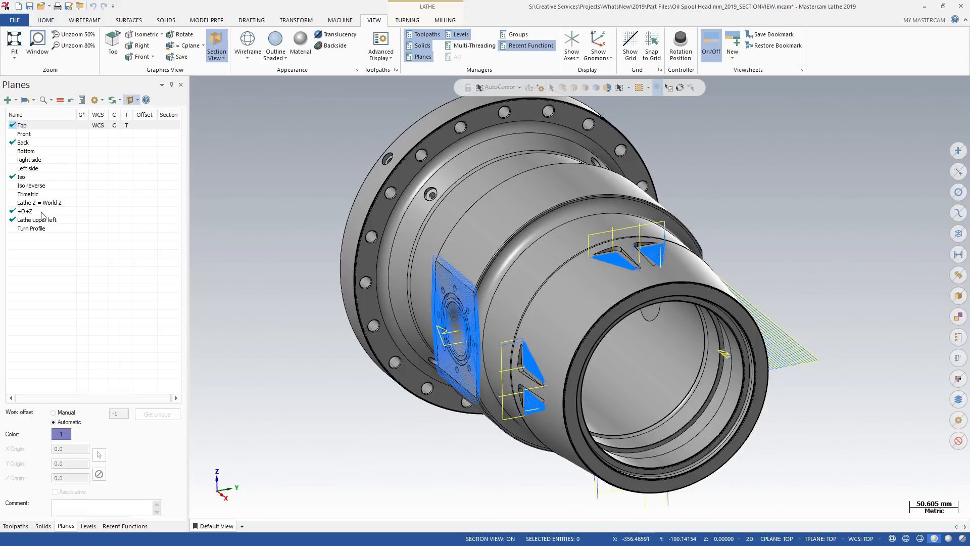
# Step: Edit the Turn Profile plane, check Set As Section, and apply
pyautogui.rightClick(30, 228)
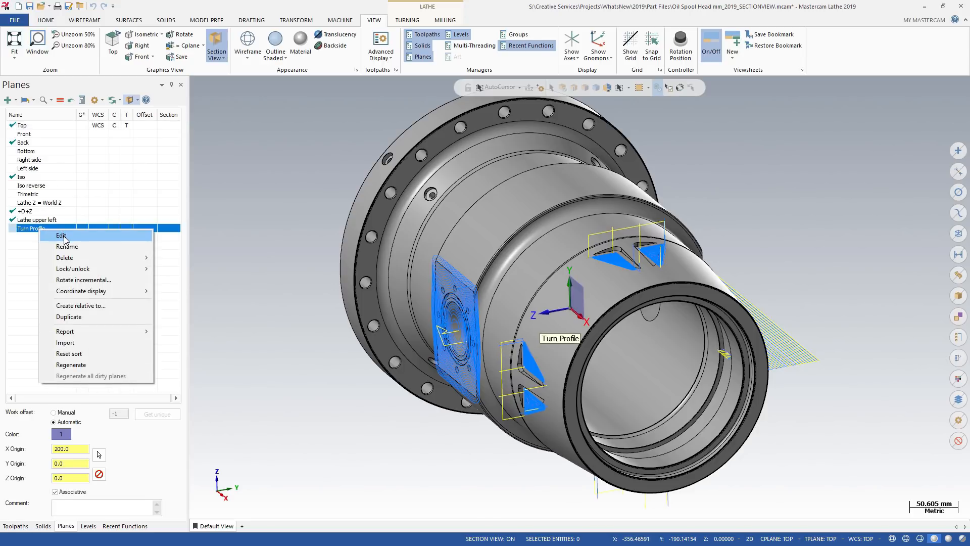
pyautogui.click(61, 235)
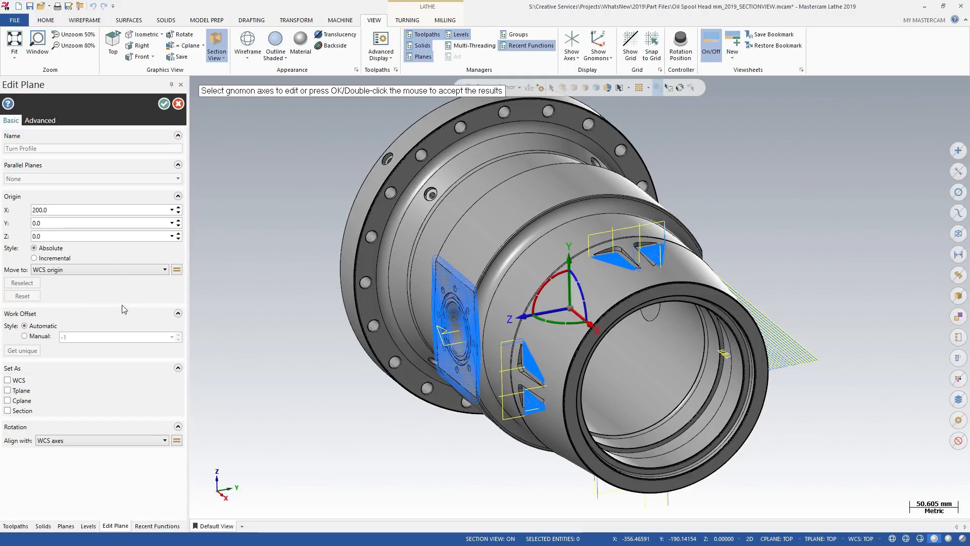
pyautogui.click(8, 410)
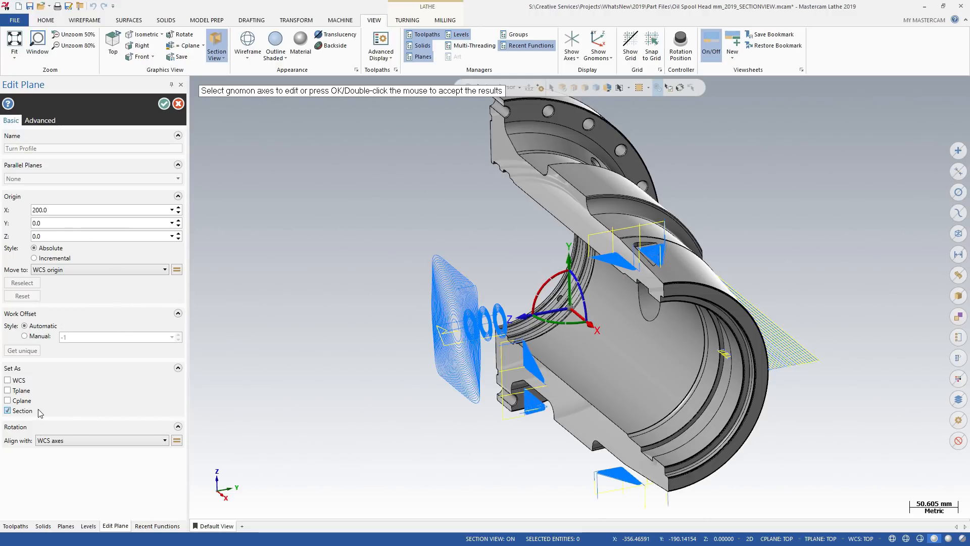
pyautogui.moveTo(220, 207)
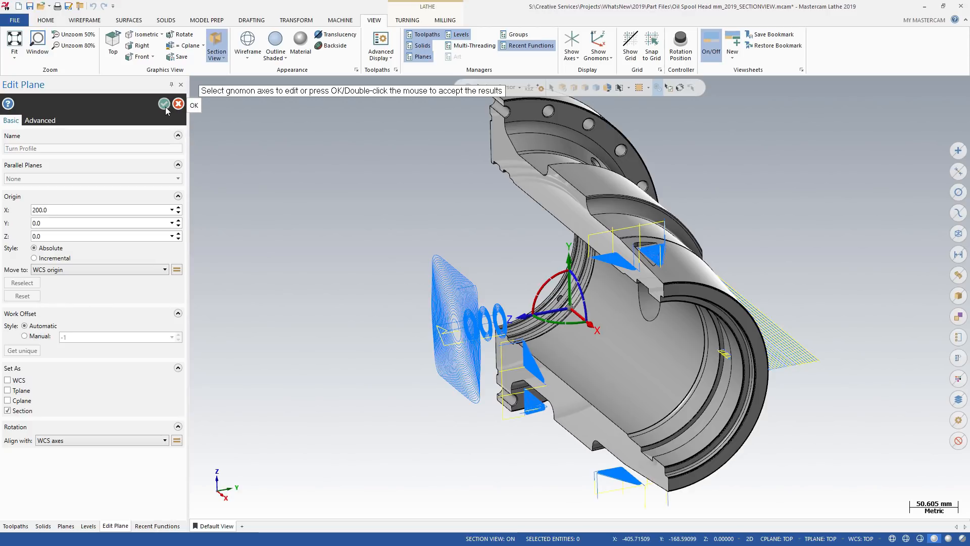
pyautogui.click(163, 103)
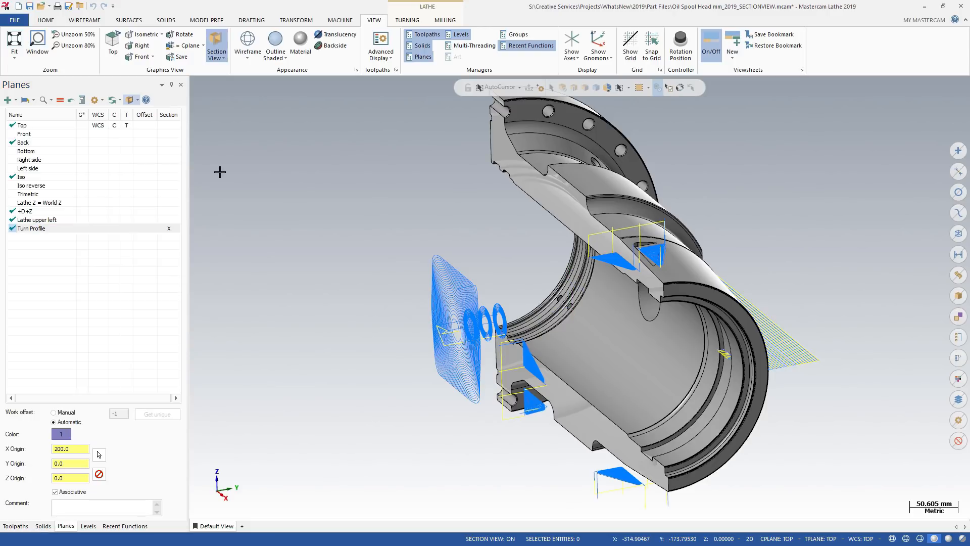
# Step: Edit Turn Profile again, nudge its Y origin, then set Y back to 0.0
pyautogui.rightClick(30, 228)
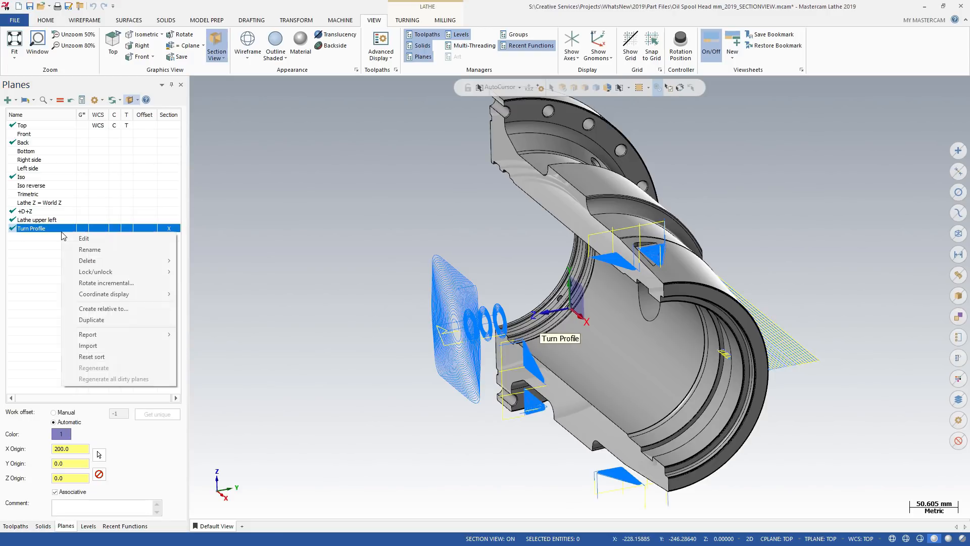
pyautogui.click(84, 238)
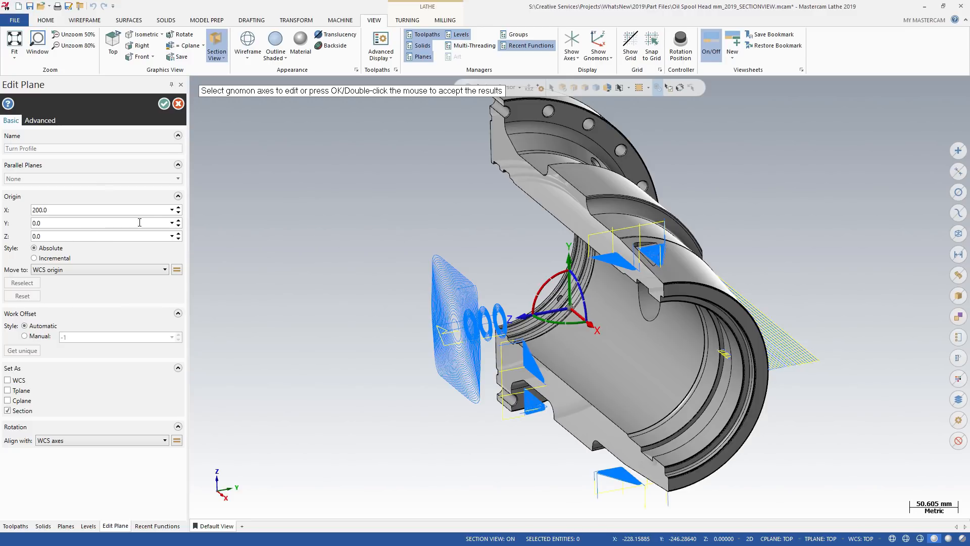
pyautogui.moveTo(179, 229)
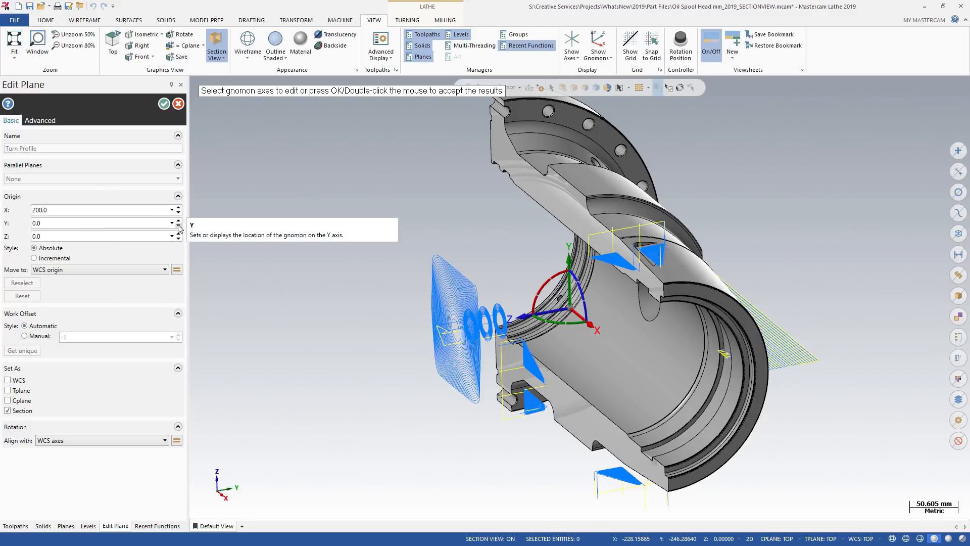
pyautogui.click(178, 225)
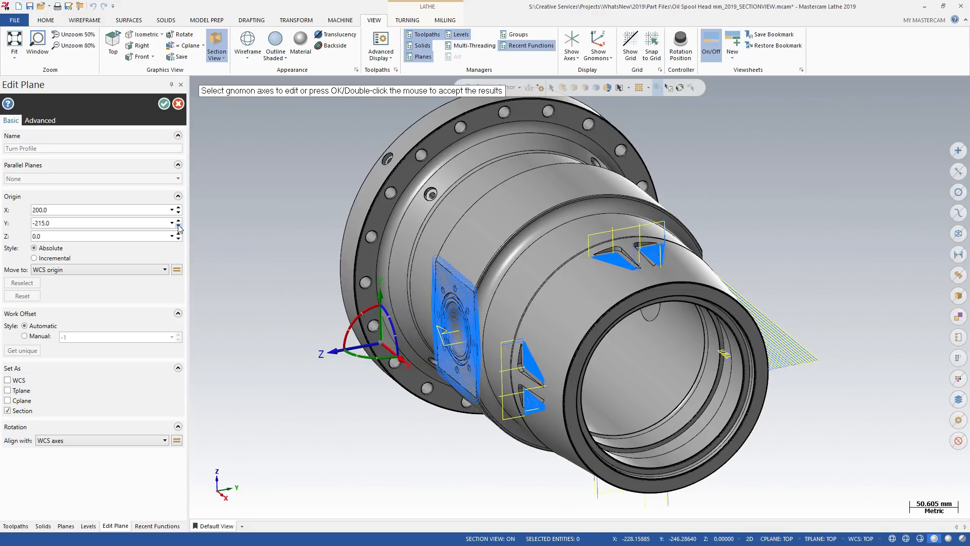
pyautogui.tripleClick(93, 223)
pyautogui.write('0')
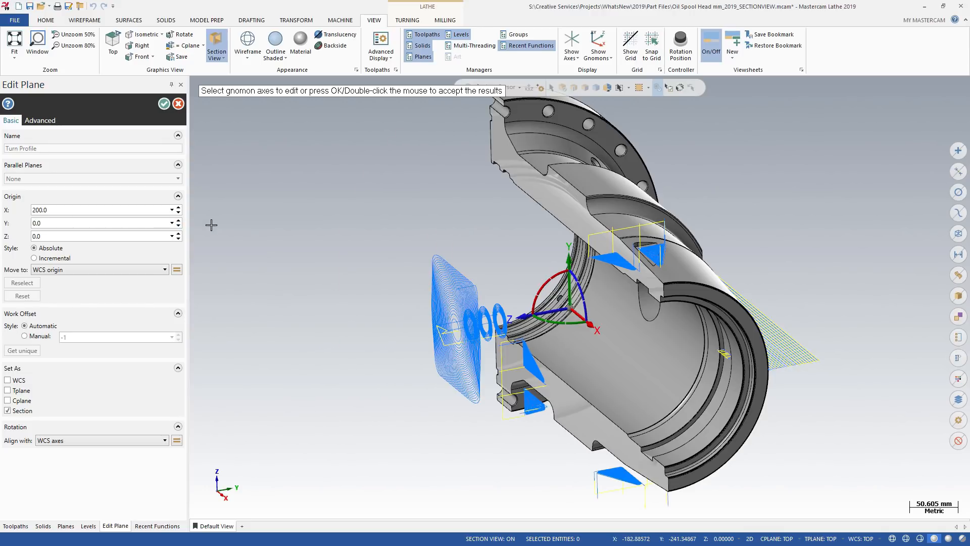
pyautogui.click(163, 103)
pyautogui.write('Section V')
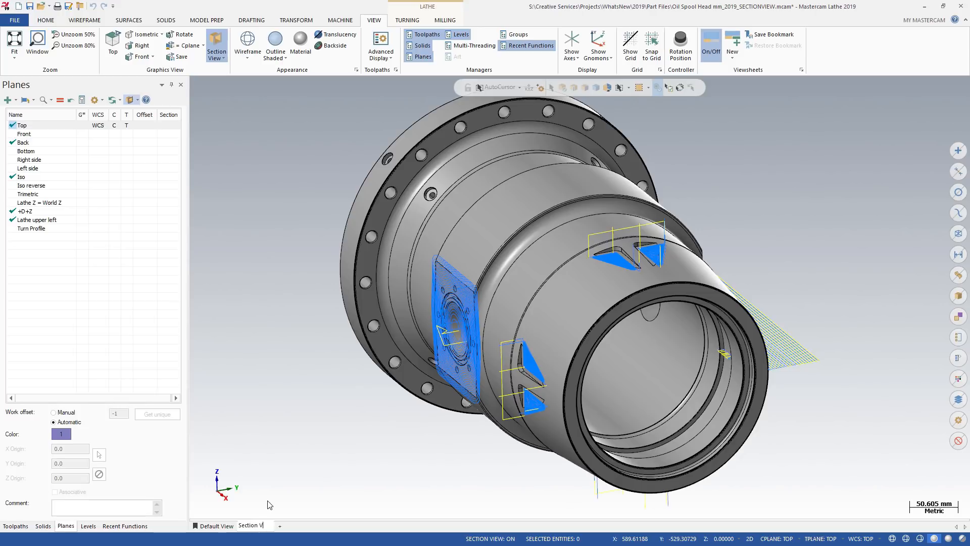
pyautogui.moveTo(267, 499)
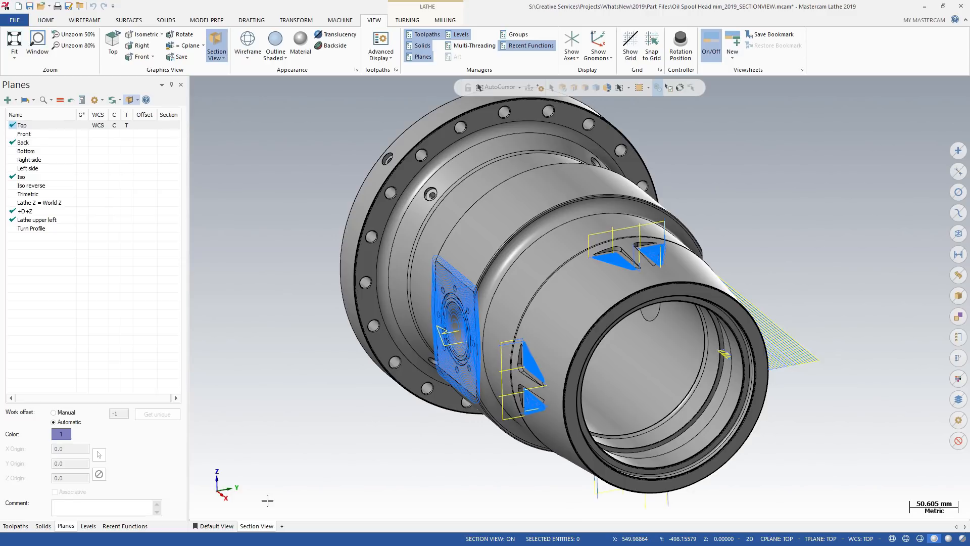
pyautogui.moveTo(266, 526)
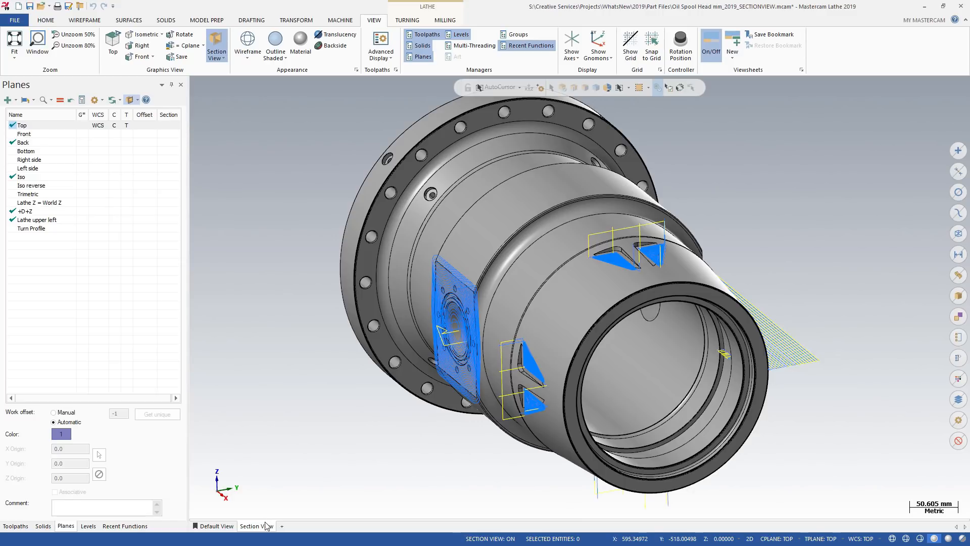
# Step: Review the Section View viewsheet's save settings and confirm them
pyautogui.rightClick(255, 525)
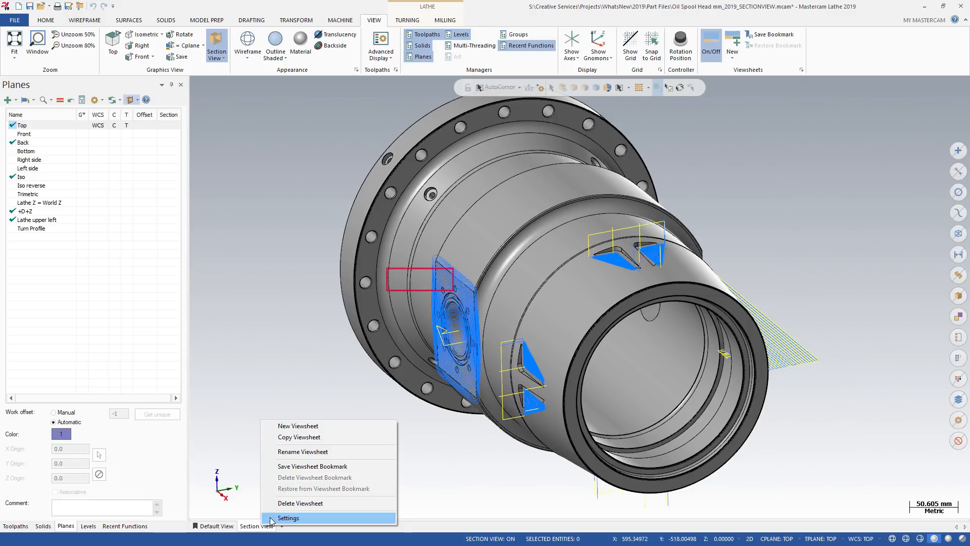
pyautogui.click(288, 518)
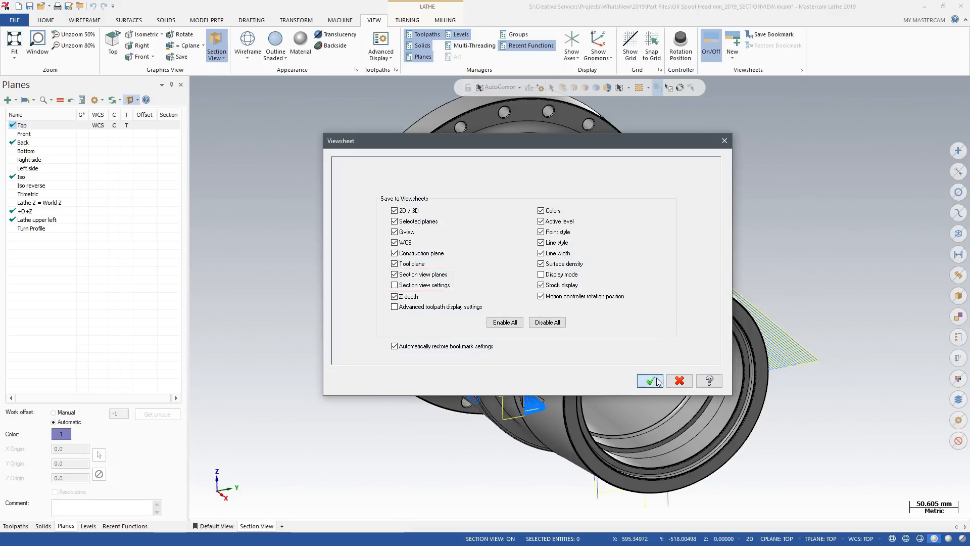
pyautogui.click(648, 380)
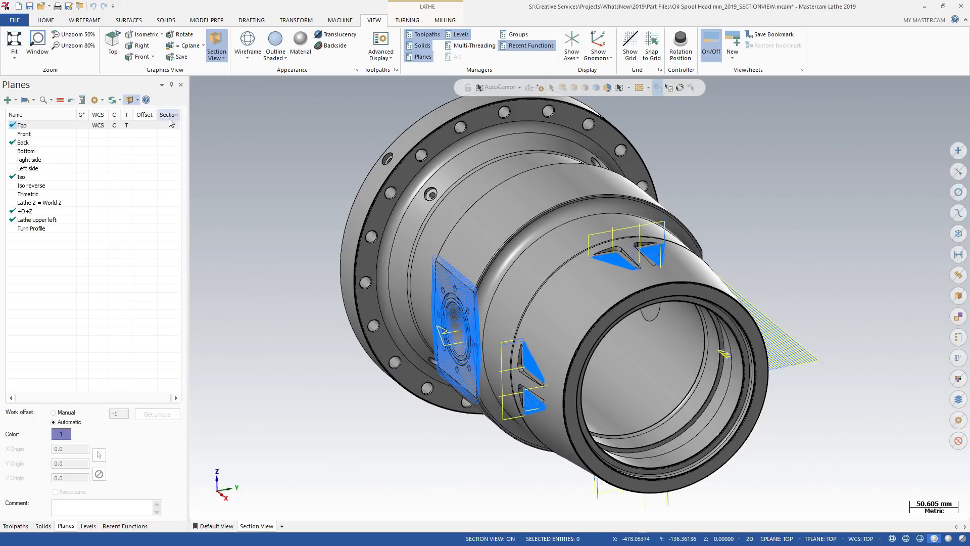
# Step: Toggle sectioning by the Top plane, then return to the Default View viewsheet
pyautogui.click(168, 125)
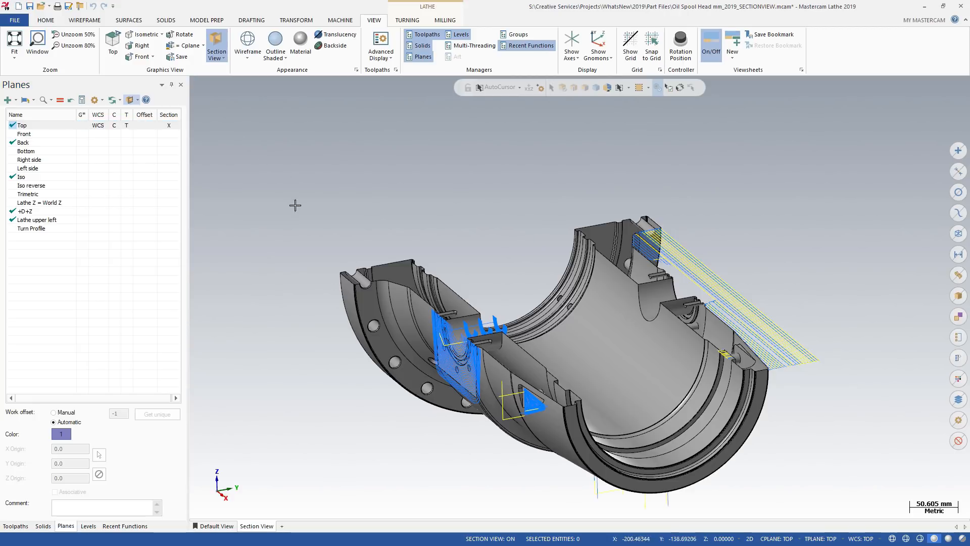
pyautogui.click(168, 125)
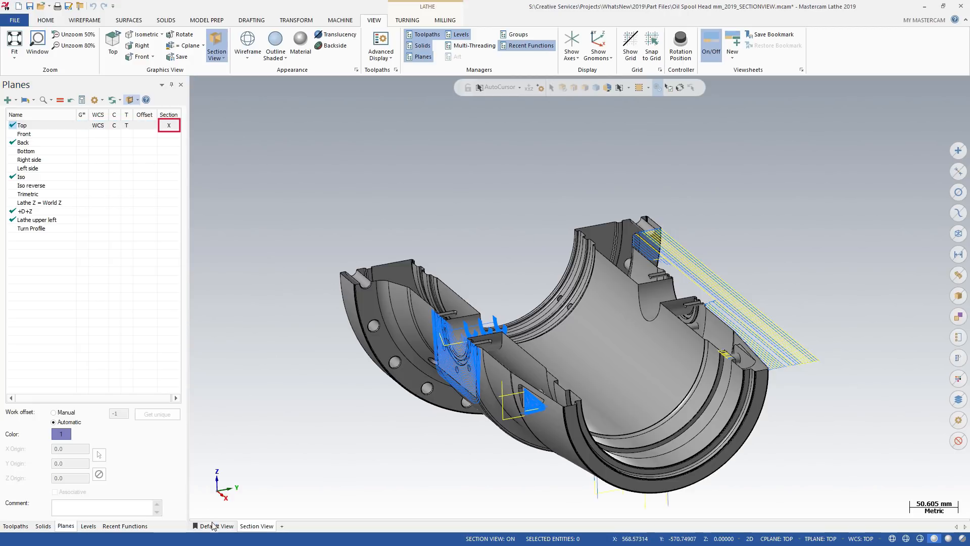
pyautogui.click(255, 526)
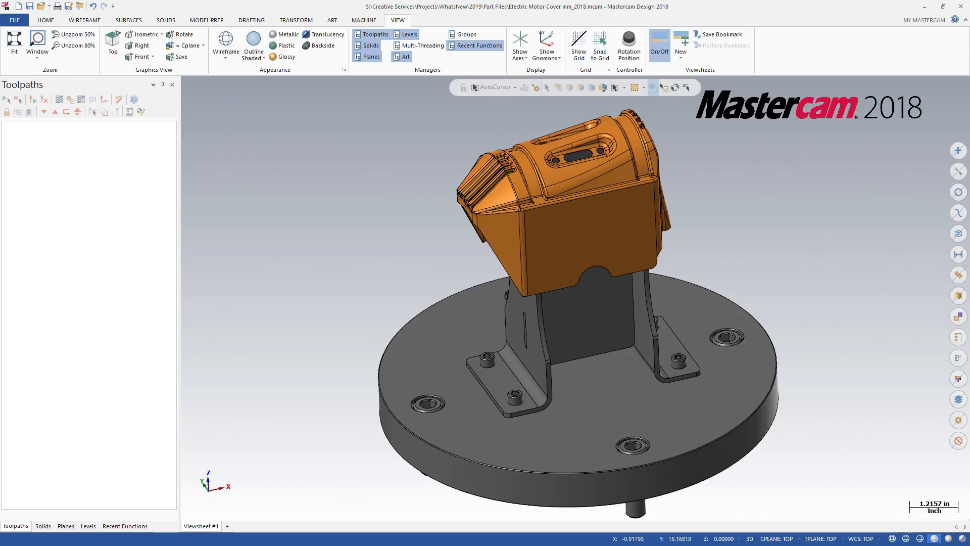
# Step: Apply the Metallic appearance to the motor cover, then switch it to Plastic
pyautogui.click(275, 34)
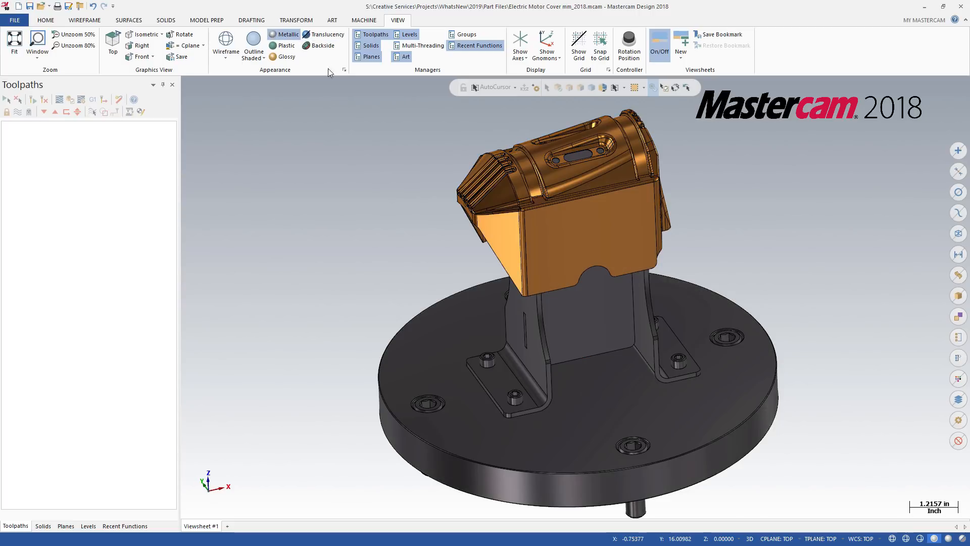
pyautogui.moveTo(285, 46)
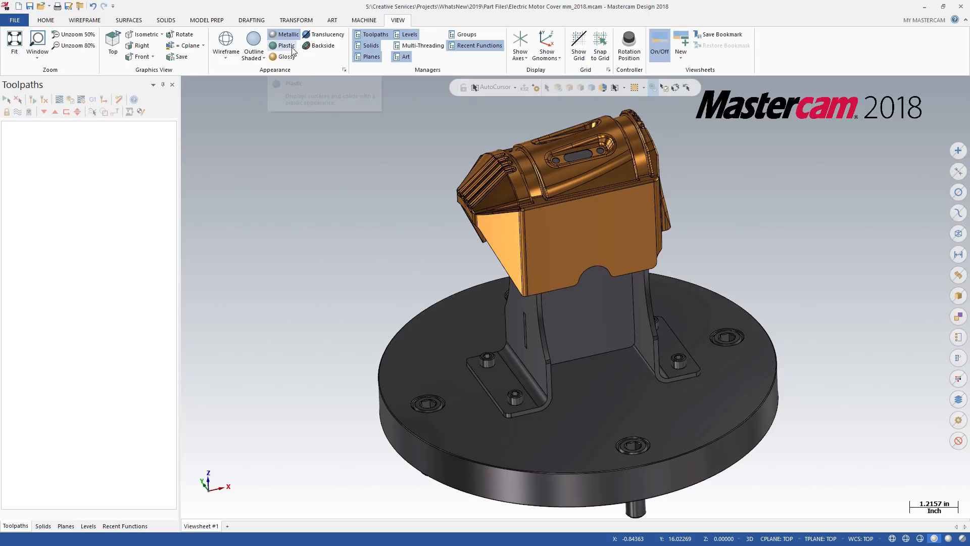
pyautogui.click(287, 46)
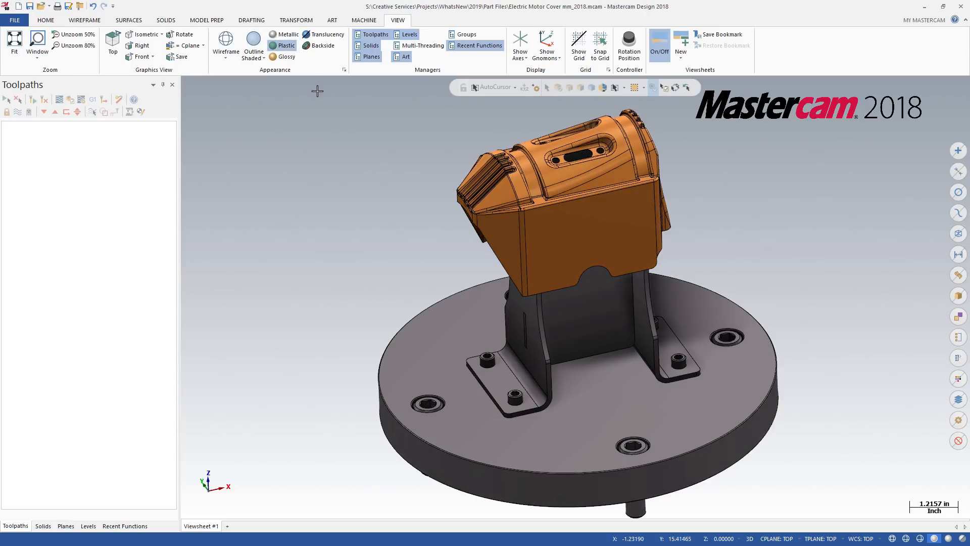
pyautogui.moveTo(298, 62)
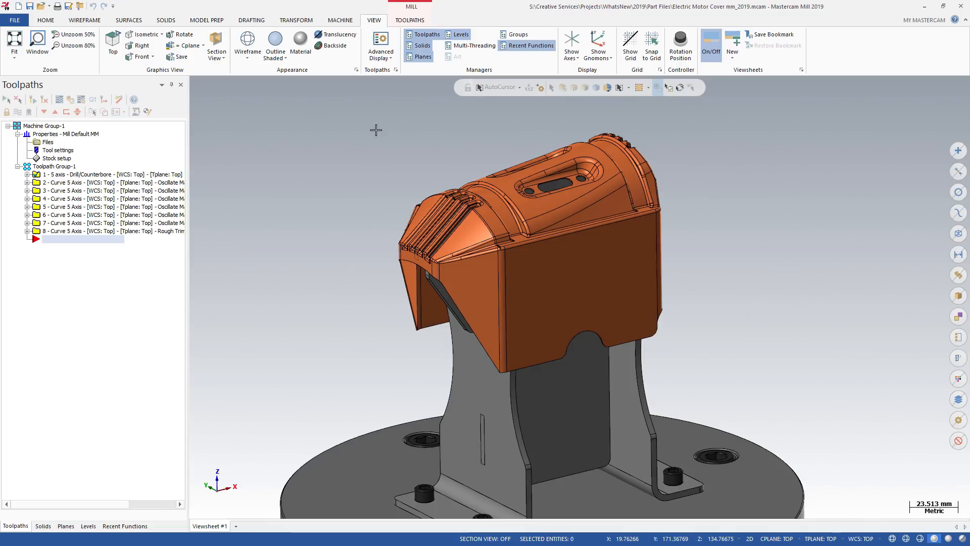
pyautogui.moveTo(374, 116)
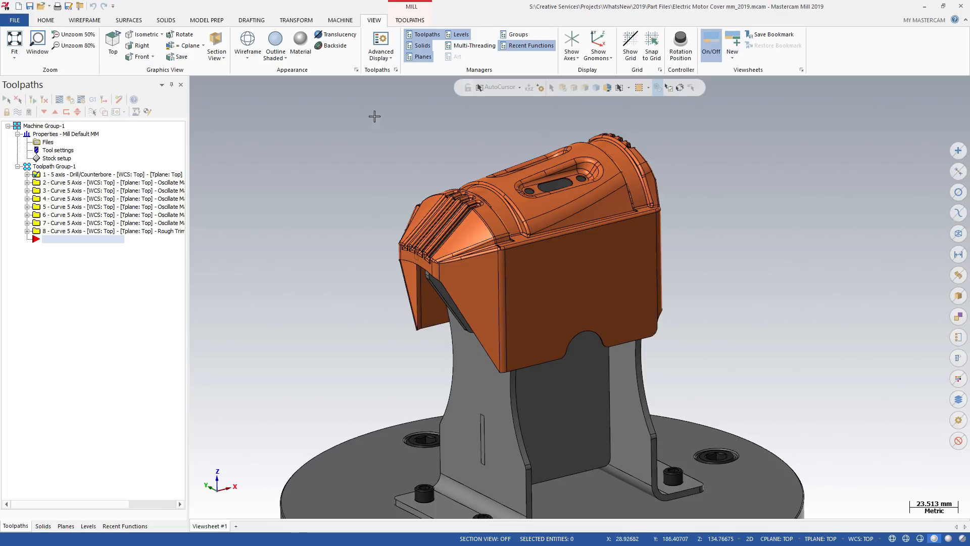
# Step: Turn on Material shading so the motor cover renders as copper, then go to Home
pyautogui.click(300, 40)
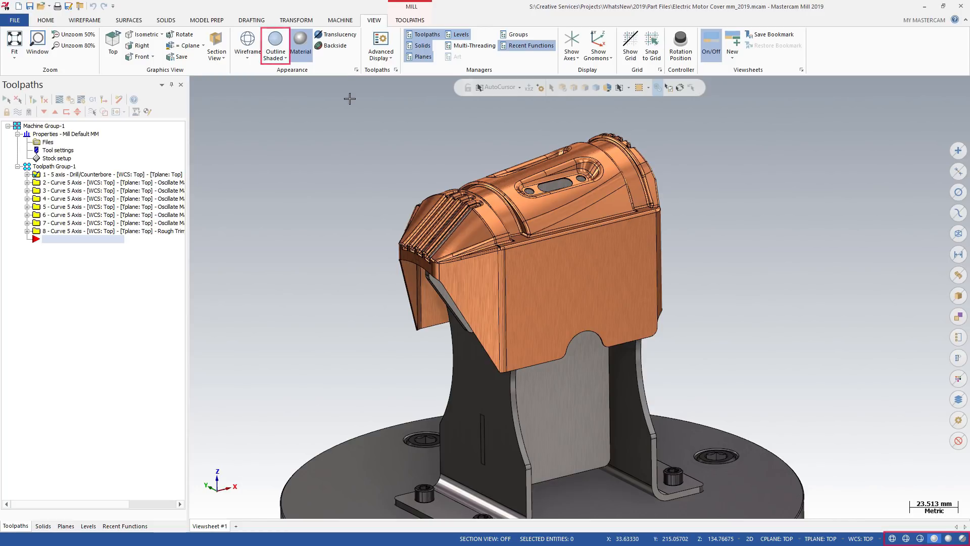
pyautogui.click(300, 43)
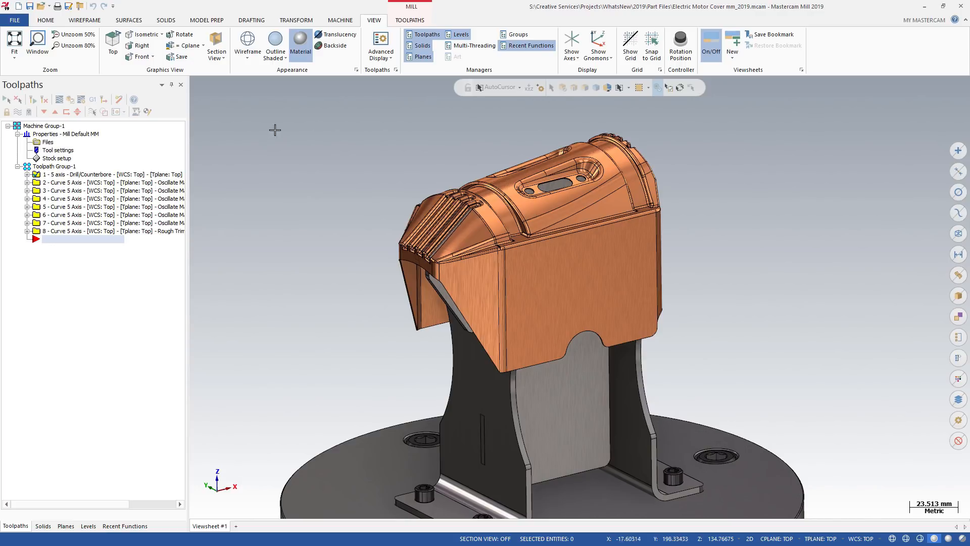
pyautogui.click(44, 20)
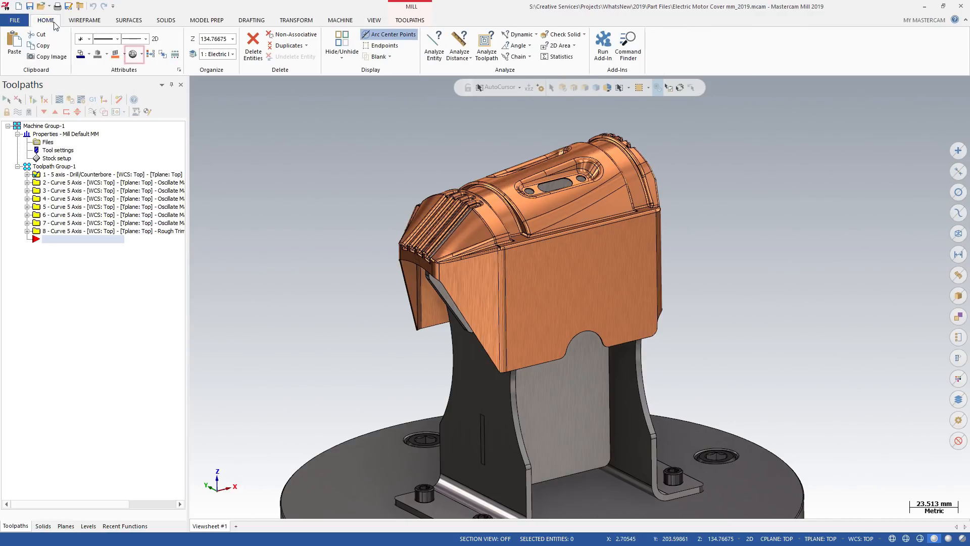
# Step: Give the motor cover a translucent orange Glass material, then select the mounting bracket
pyautogui.click(132, 54)
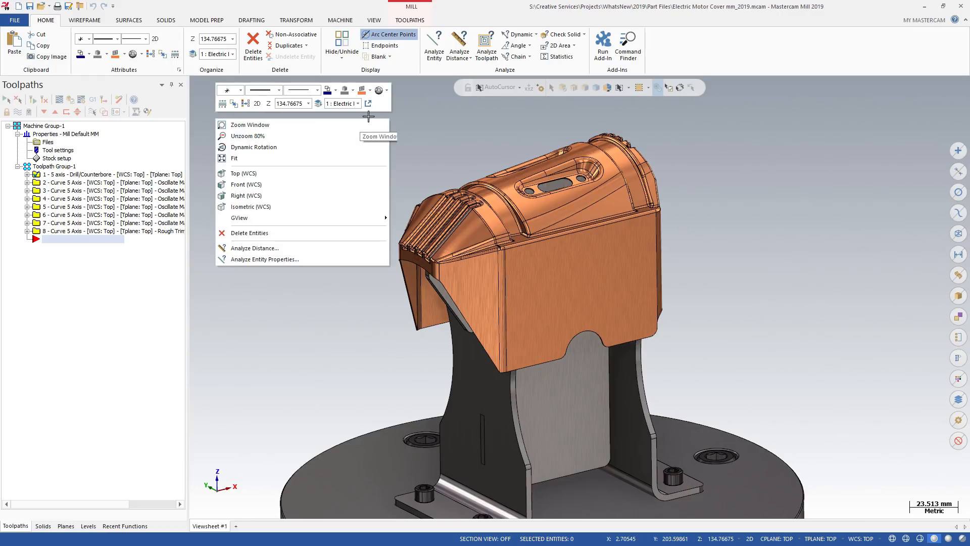
pyautogui.click(377, 90)
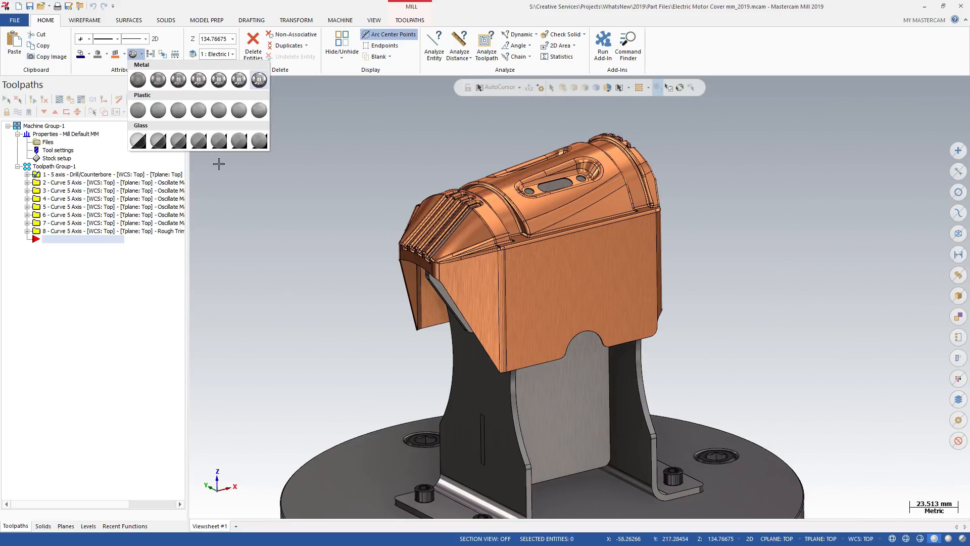
pyautogui.moveTo(309, 118)
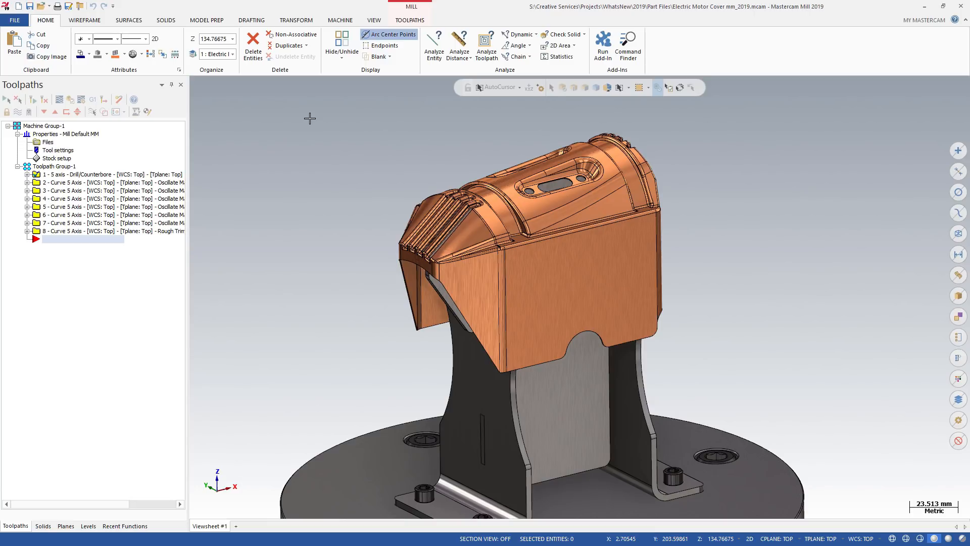
pyautogui.click(532, 259)
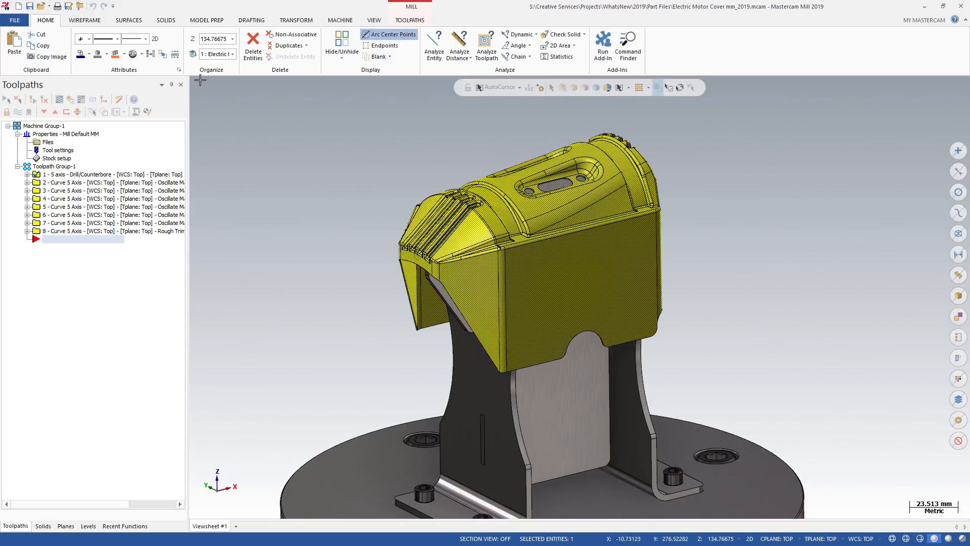
pyautogui.click(140, 54)
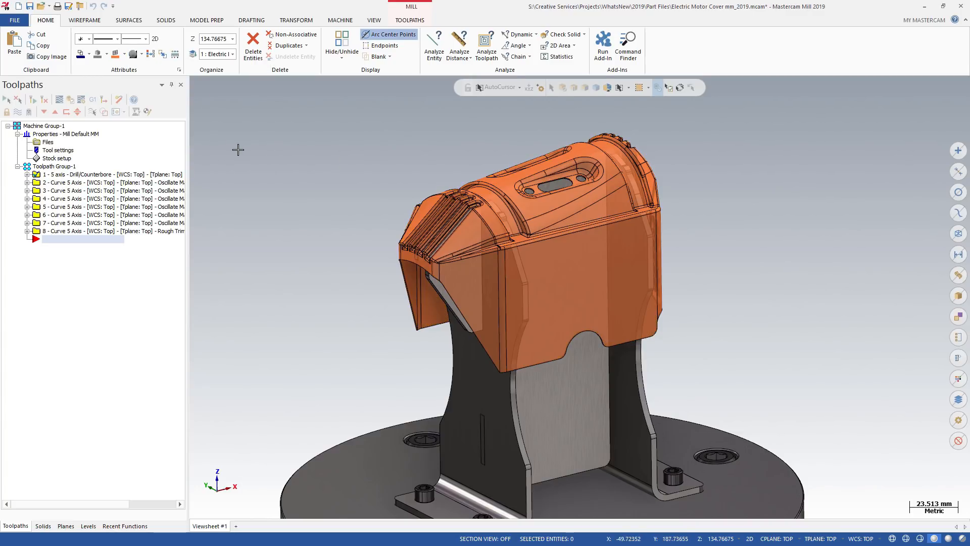
pyautogui.click(541, 410)
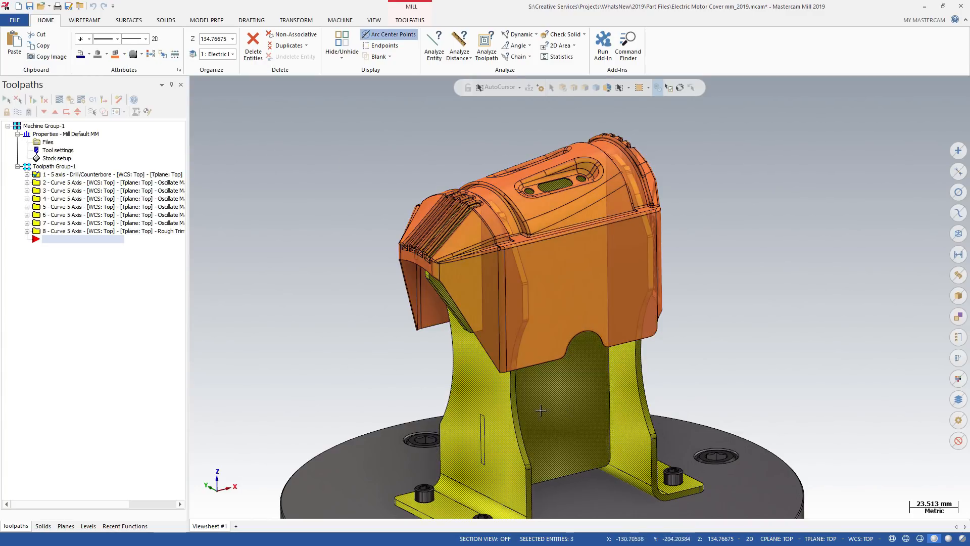
pyautogui.click(143, 54)
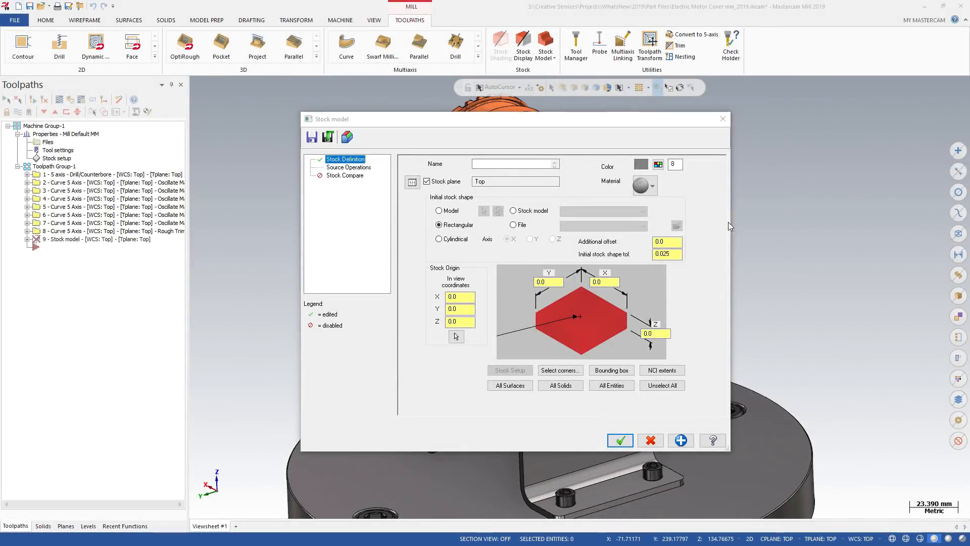
# Step: Browse the stock Material dropdown, then cancel the Stock Model dialog without adding stock
pyautogui.click(643, 184)
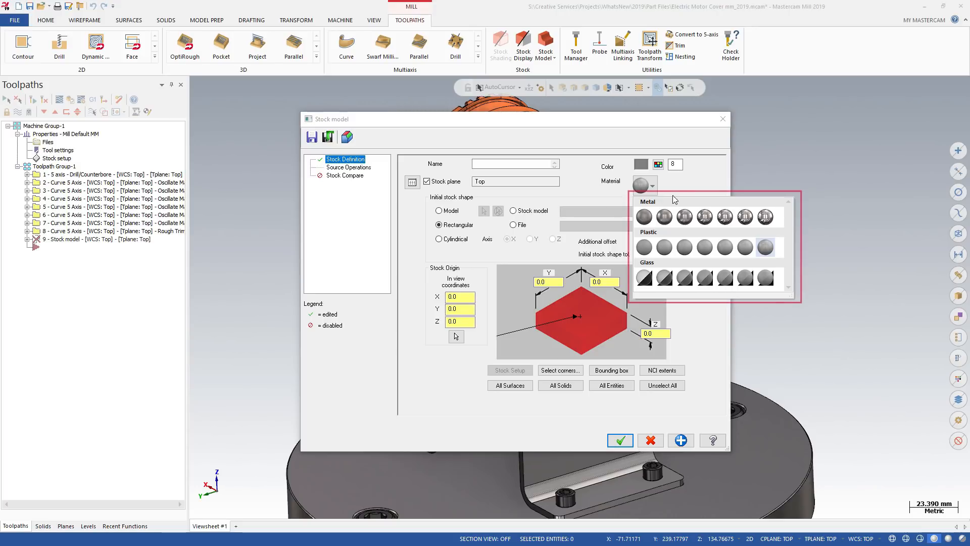
pyautogui.moveTo(750, 174)
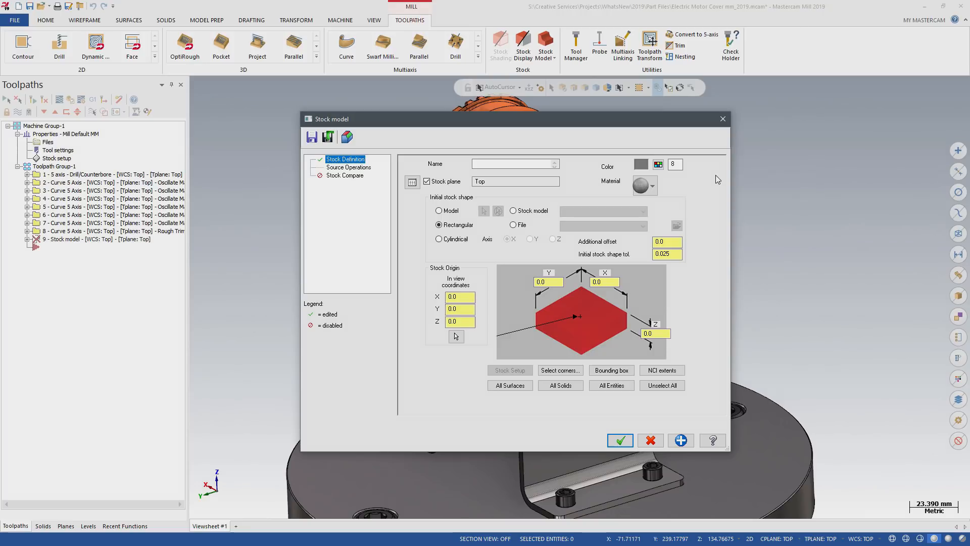
pyautogui.click(619, 440)
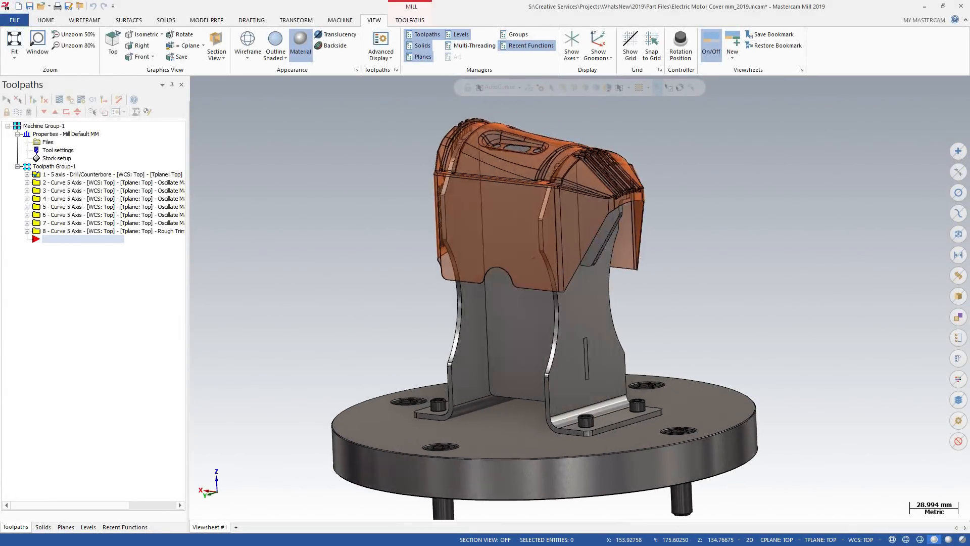